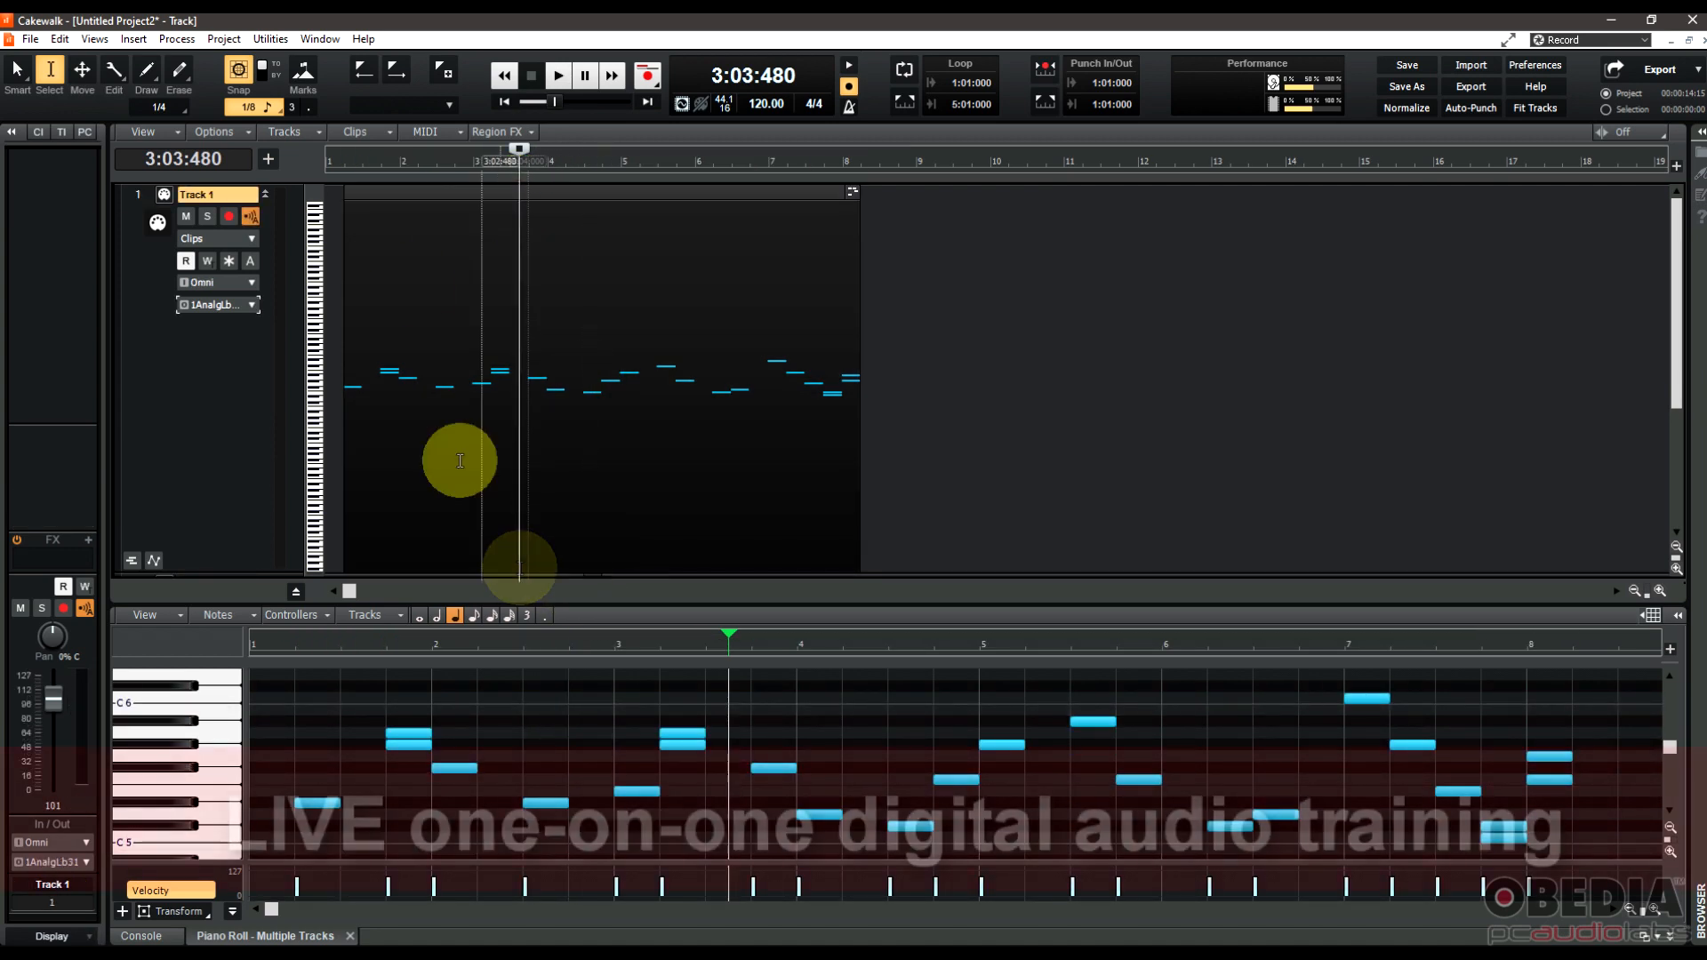
Audition the original melody, then select the Track 1 MIDI clip with the Move tool.
click(556, 74)
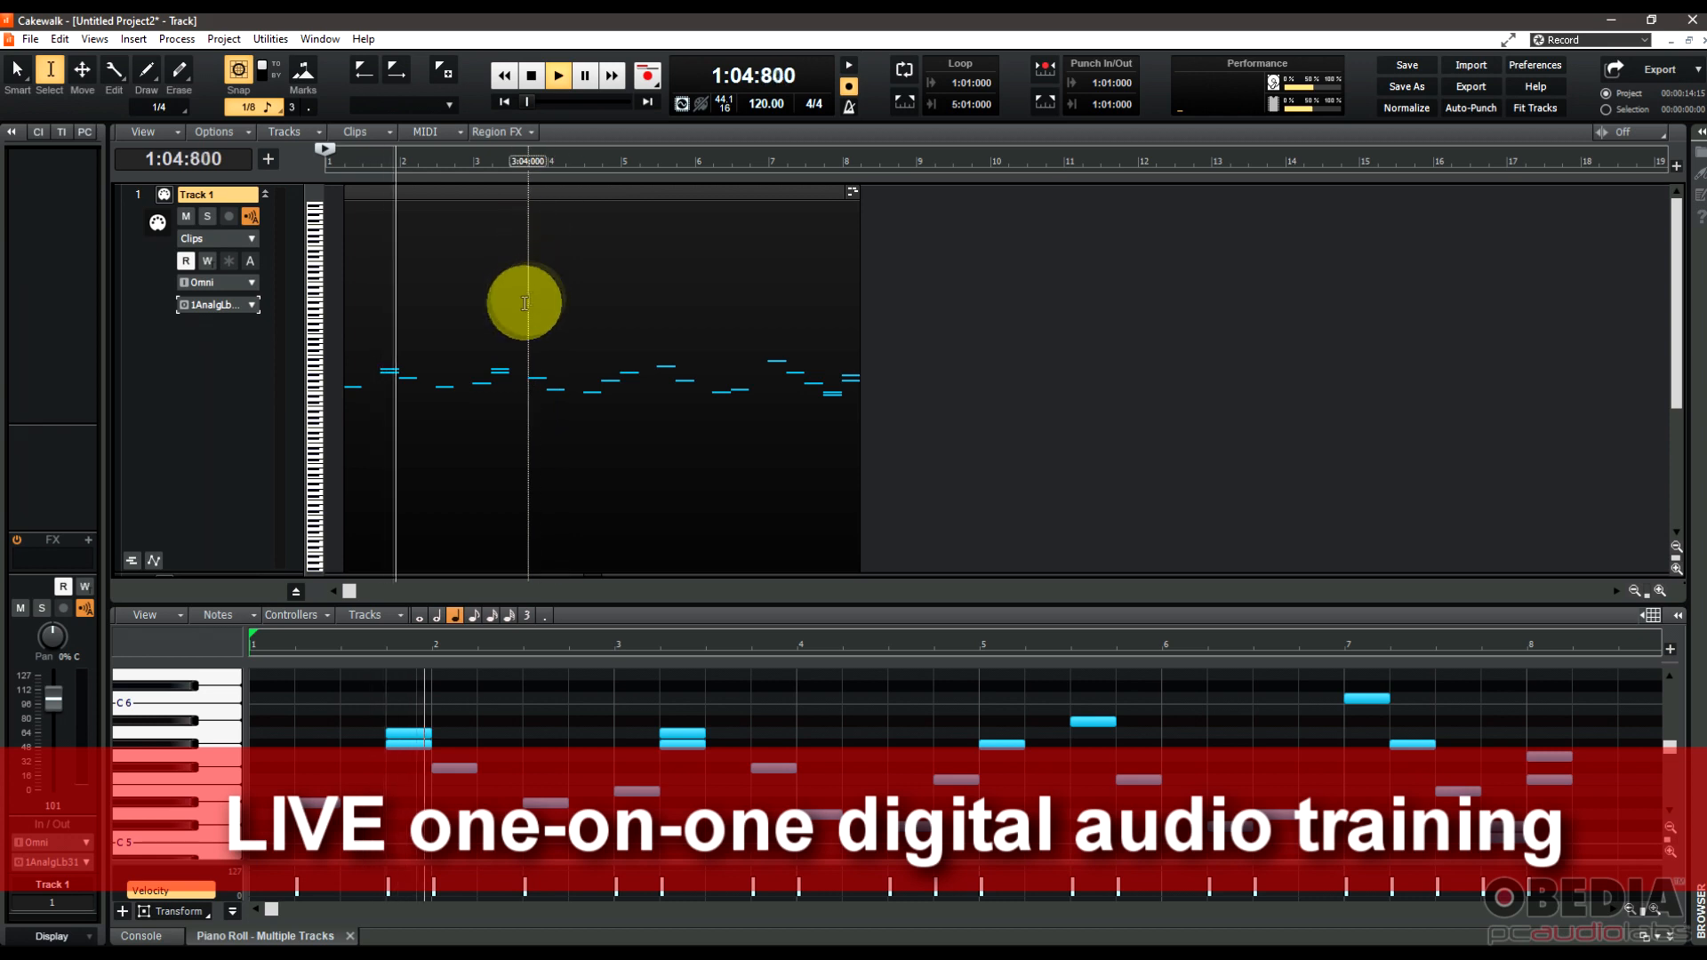
click(530, 75)
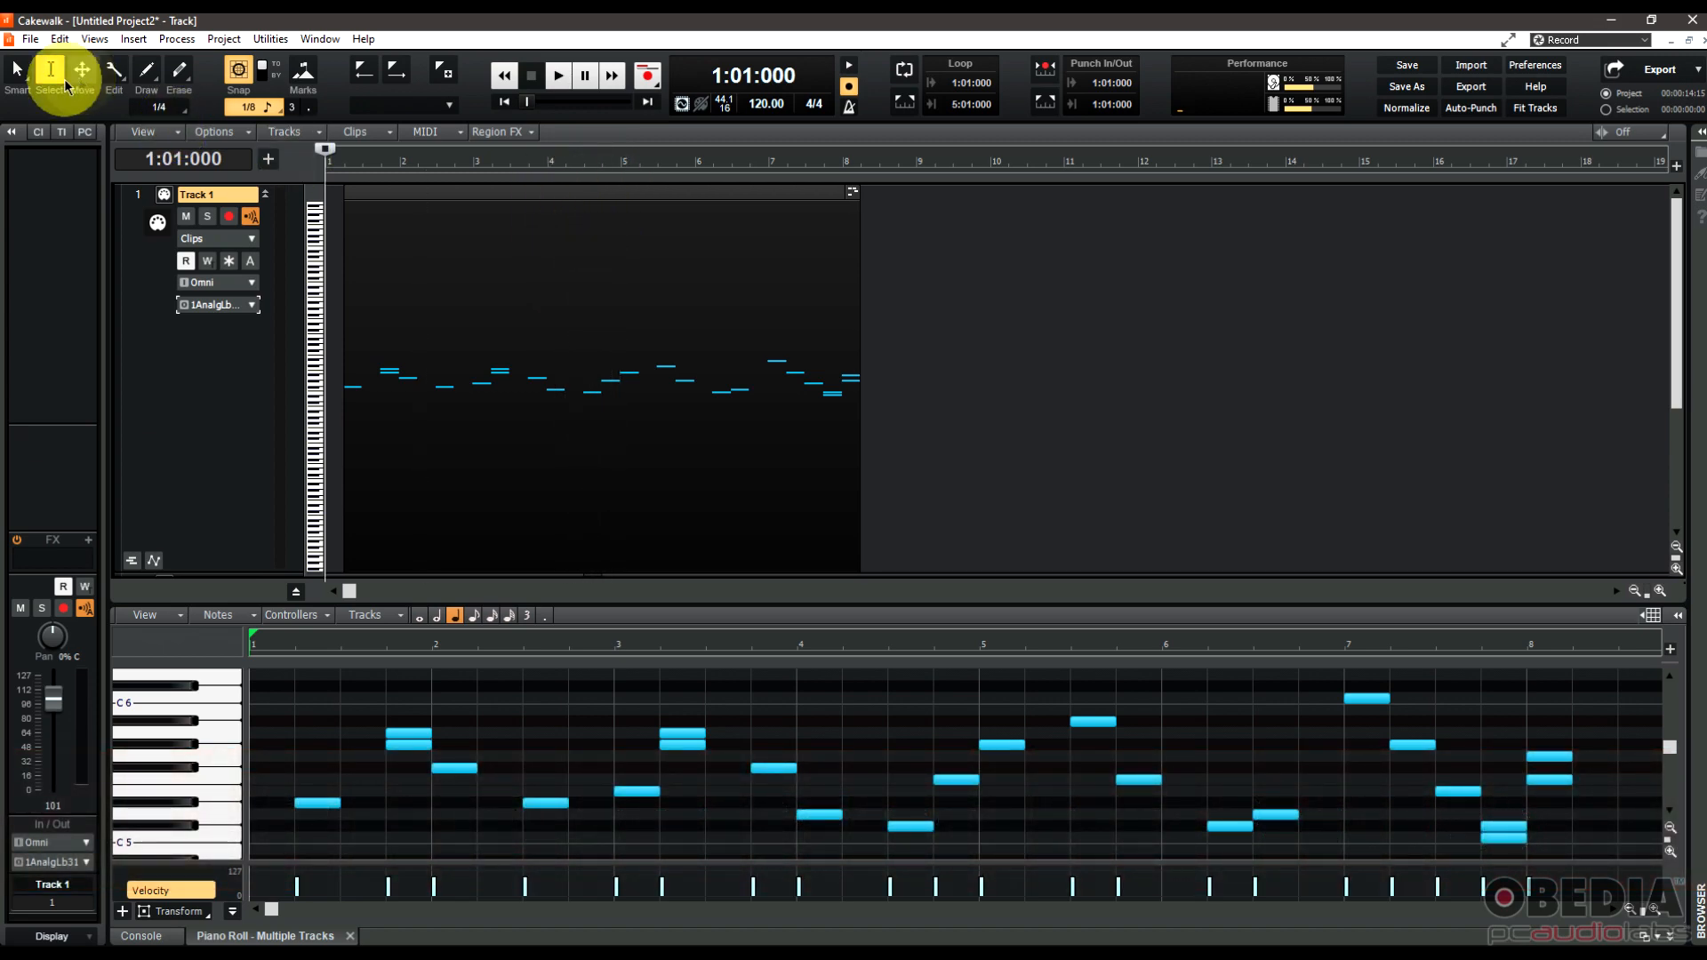
click(624, 201)
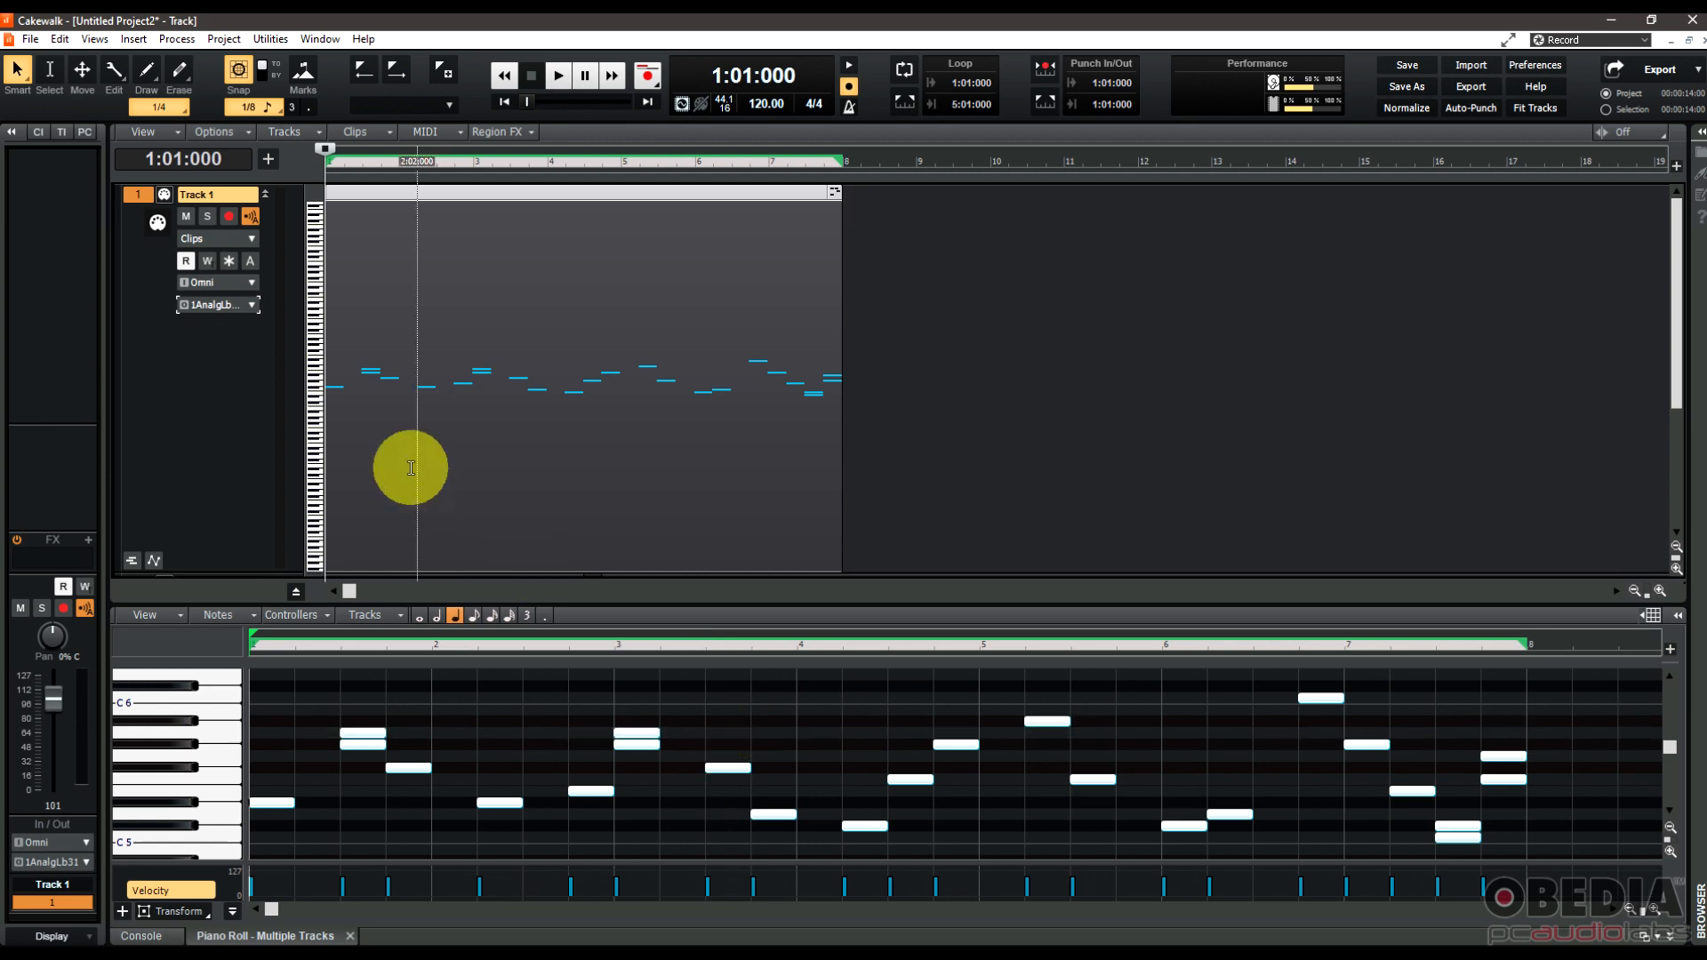
click(583, 720)
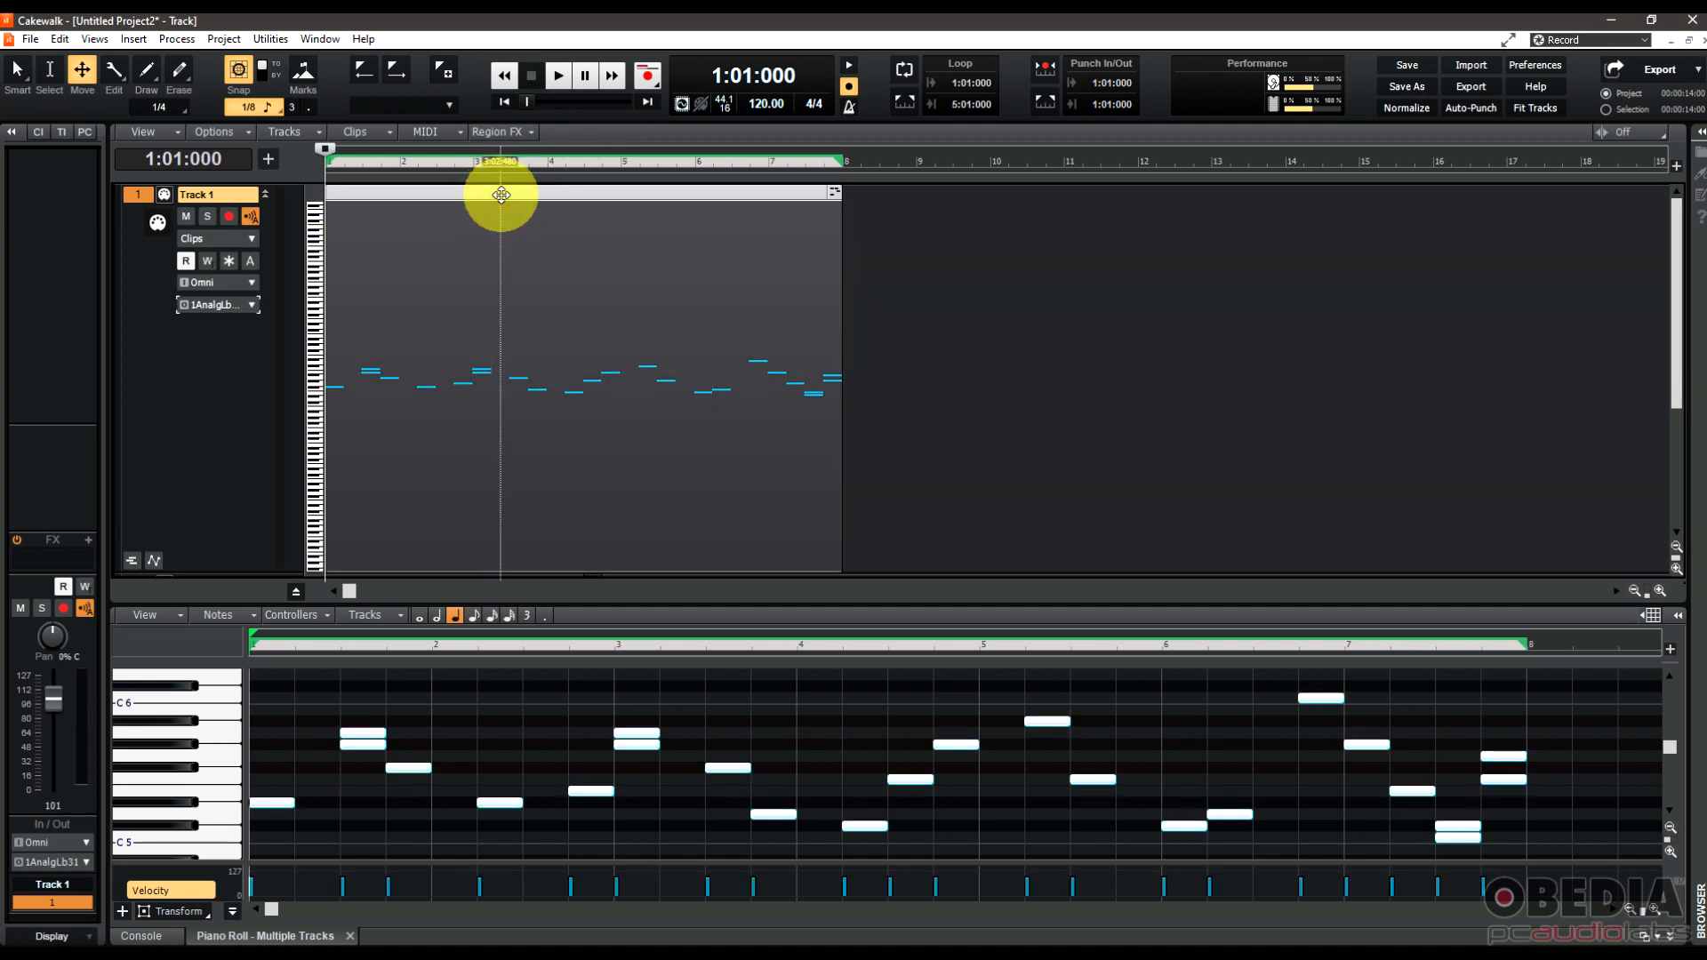
From the clip's context menu choose Process Effect > MIDI Effects > Transpose.
right_click(501, 195)
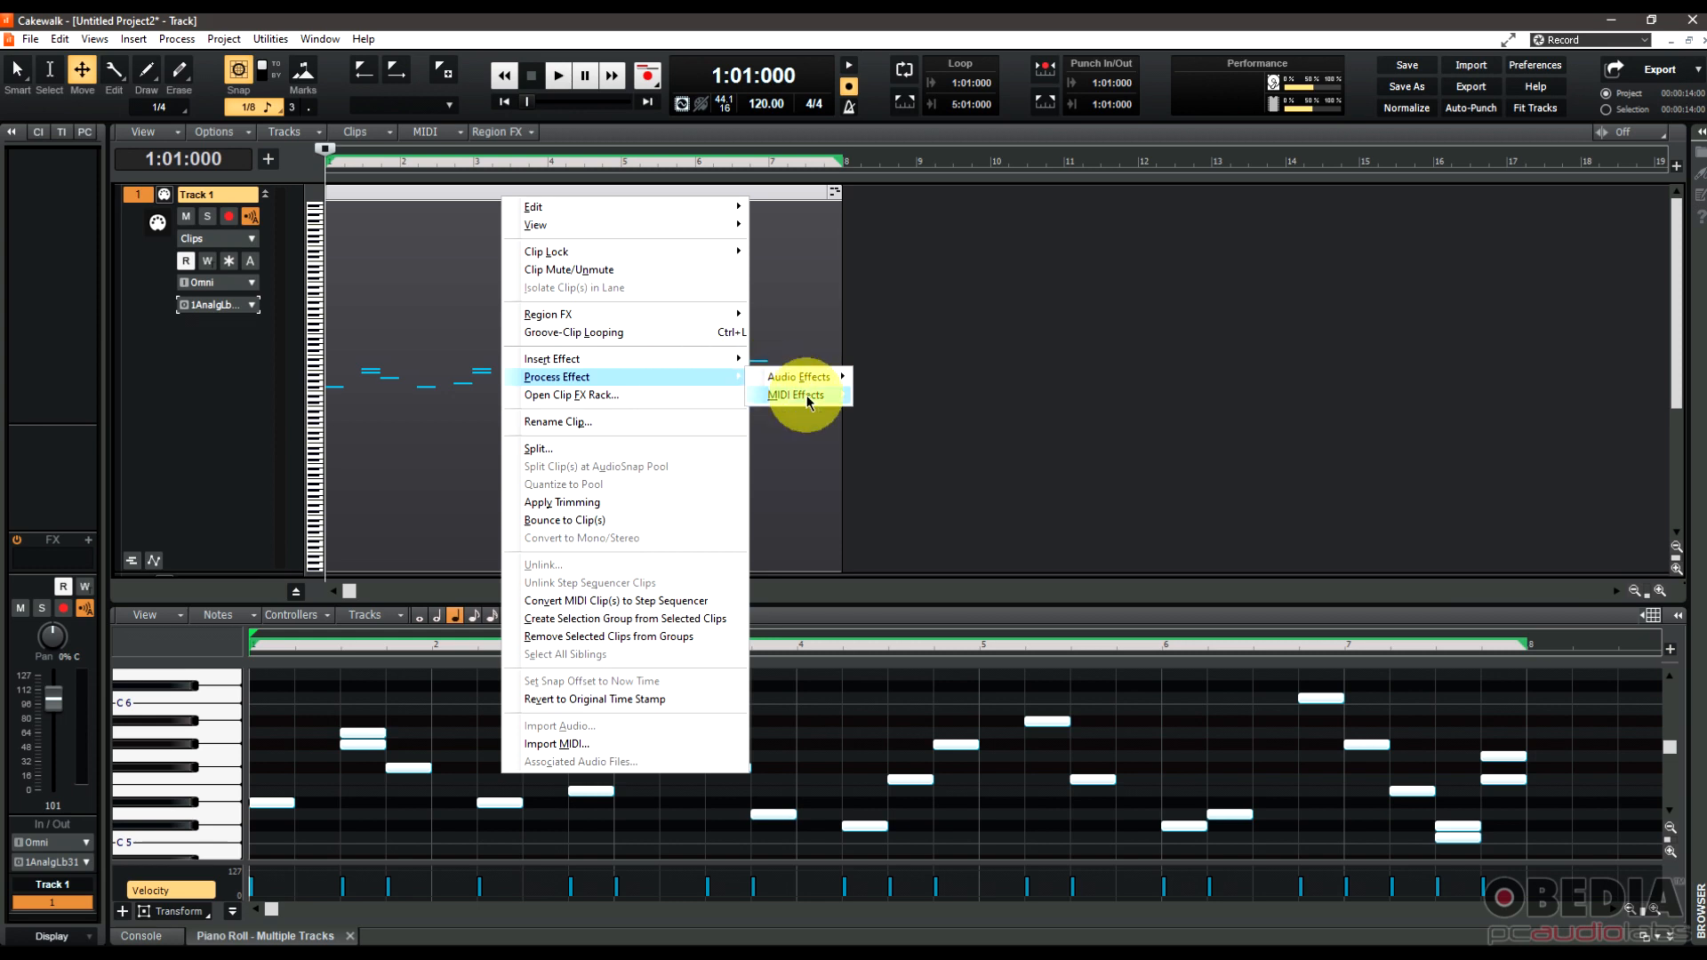
click(794, 395)
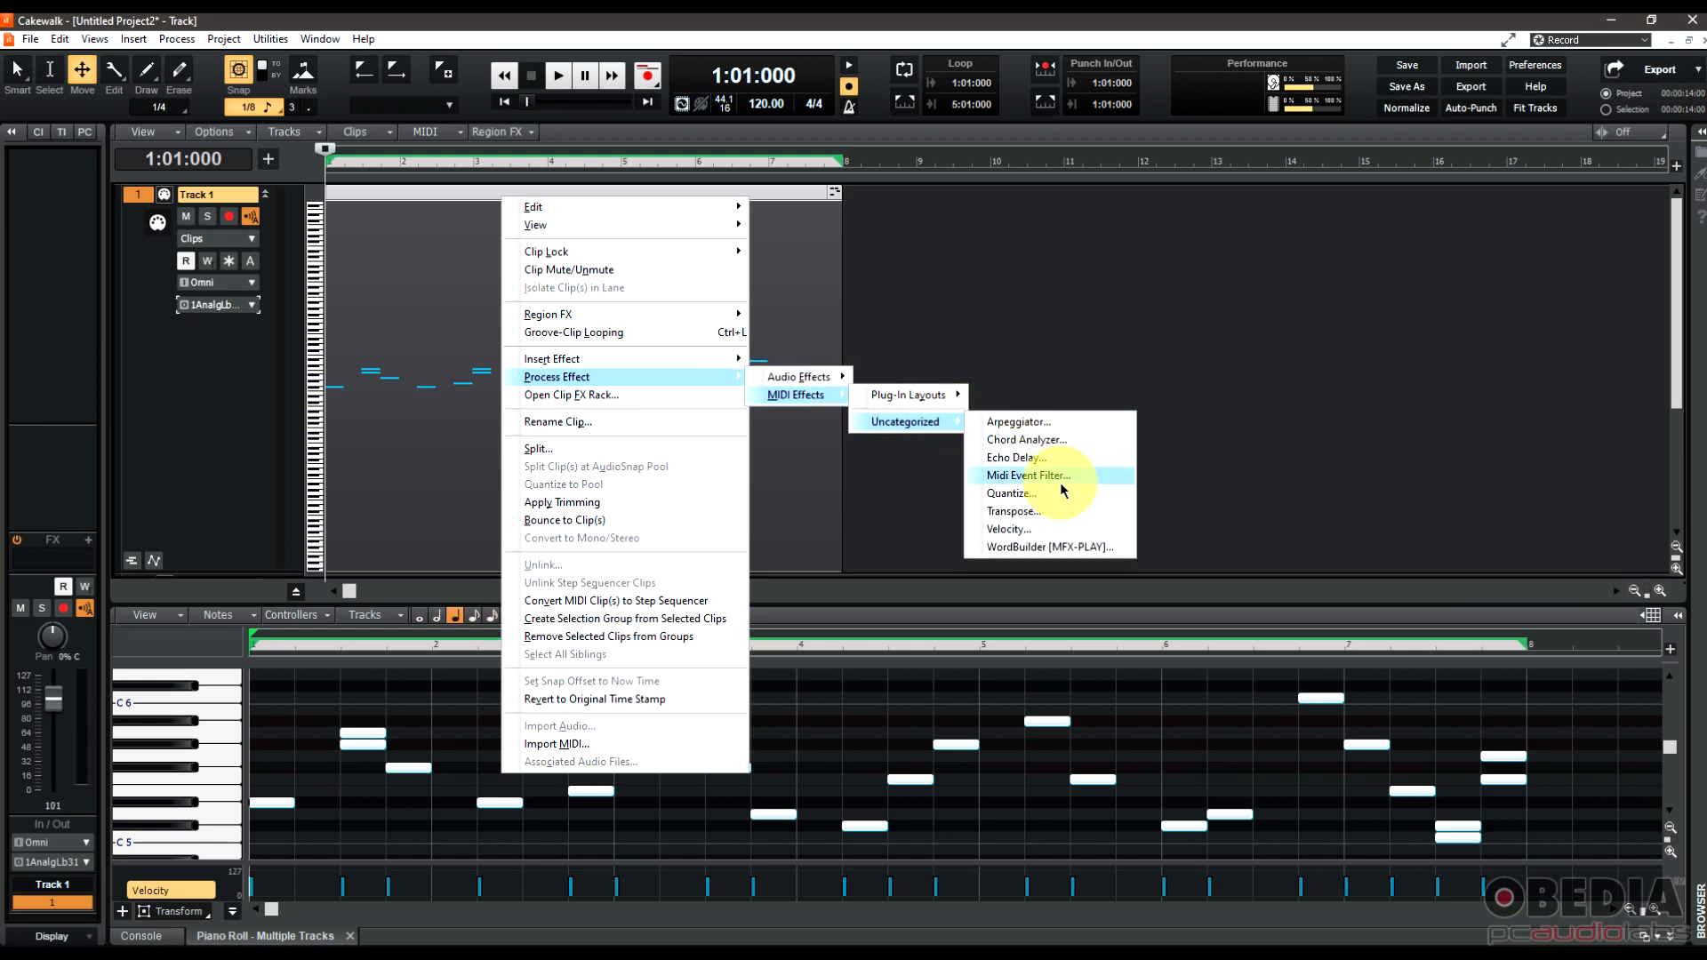
mouse_move(1076, 512)
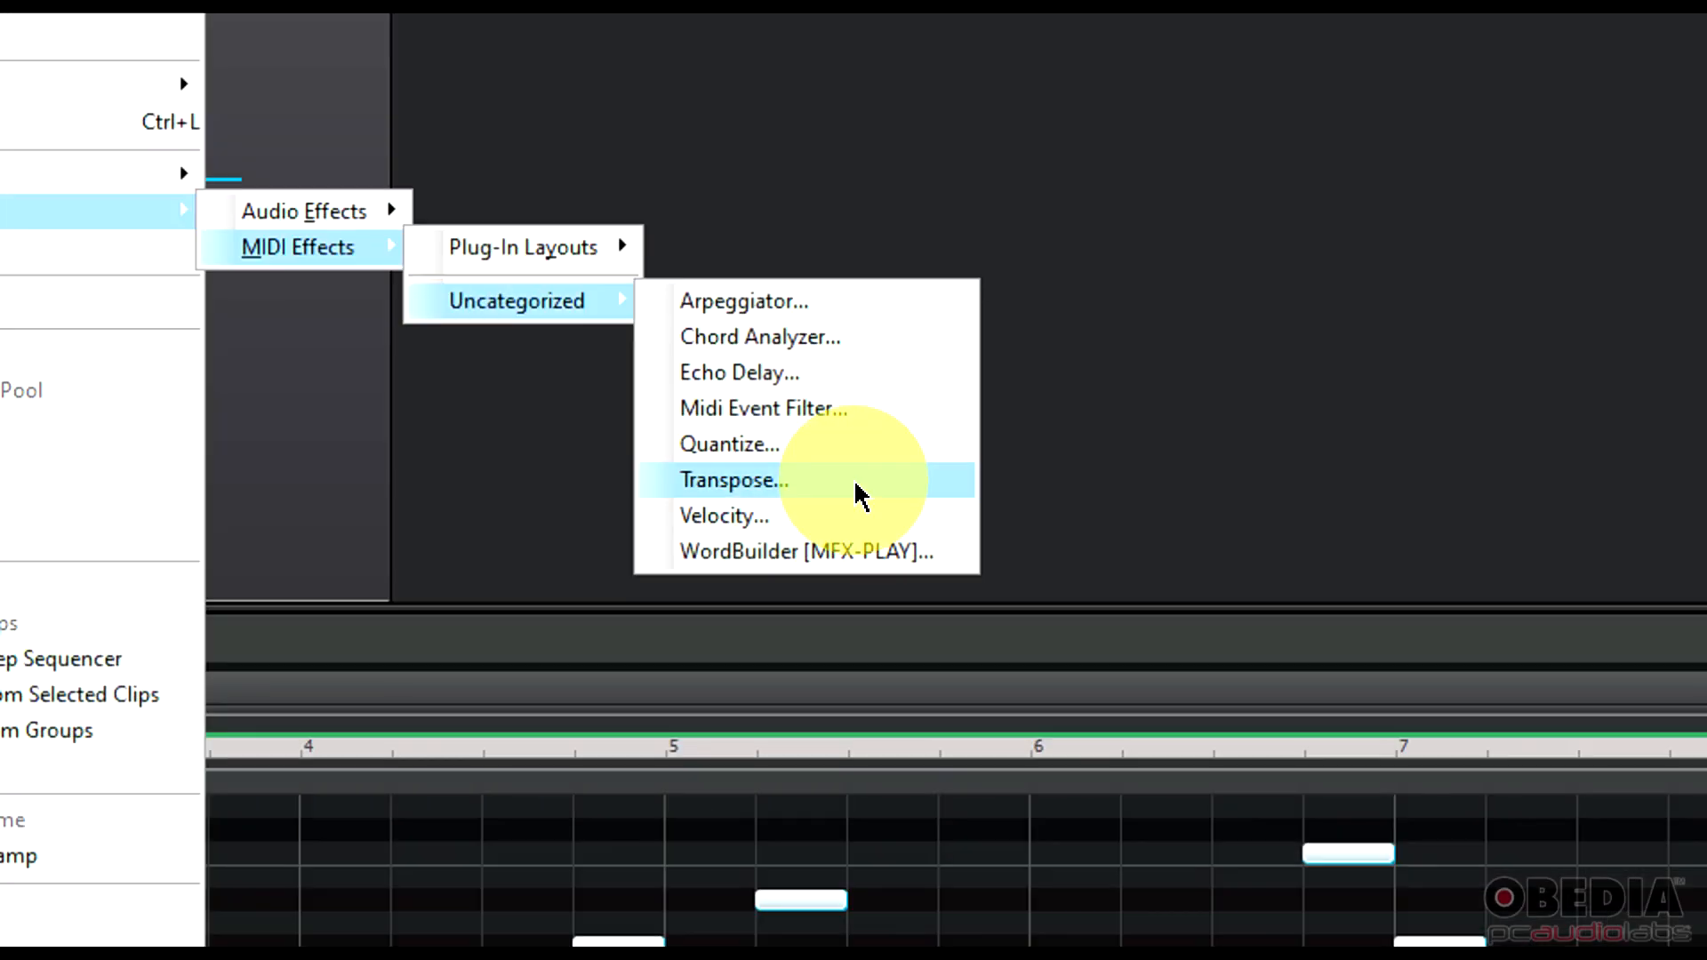
click(734, 480)
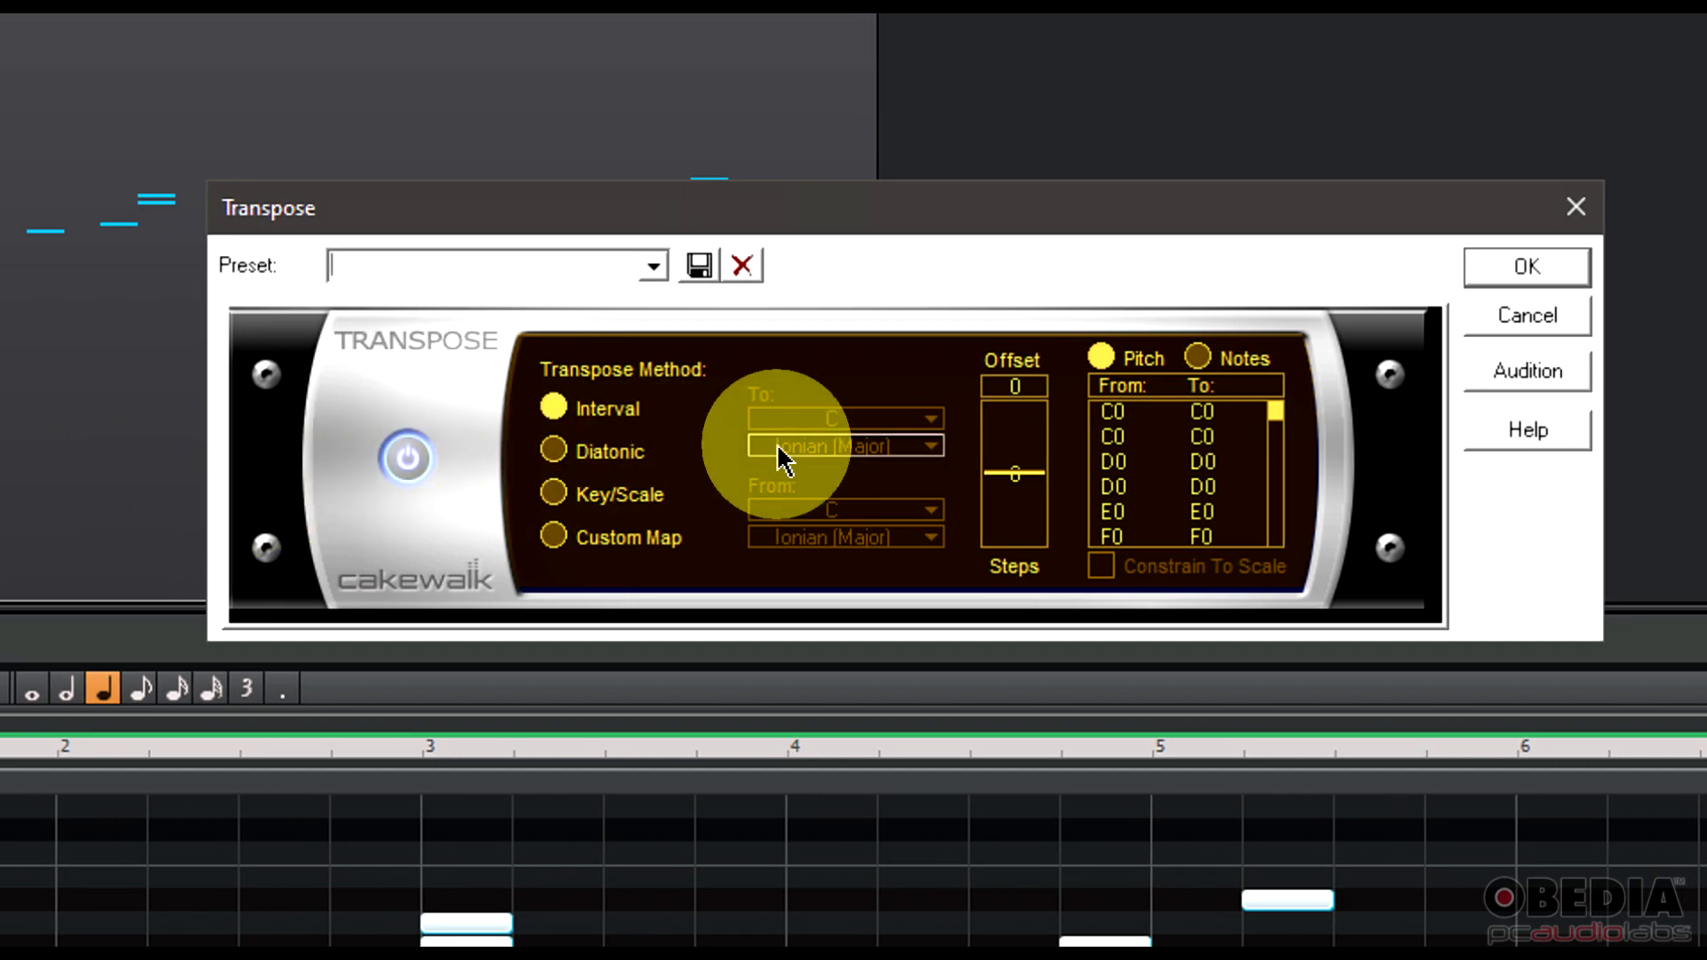
Browse the transpose presets, then set the method to Diatonic and finally Key/Scale.
click(651, 265)
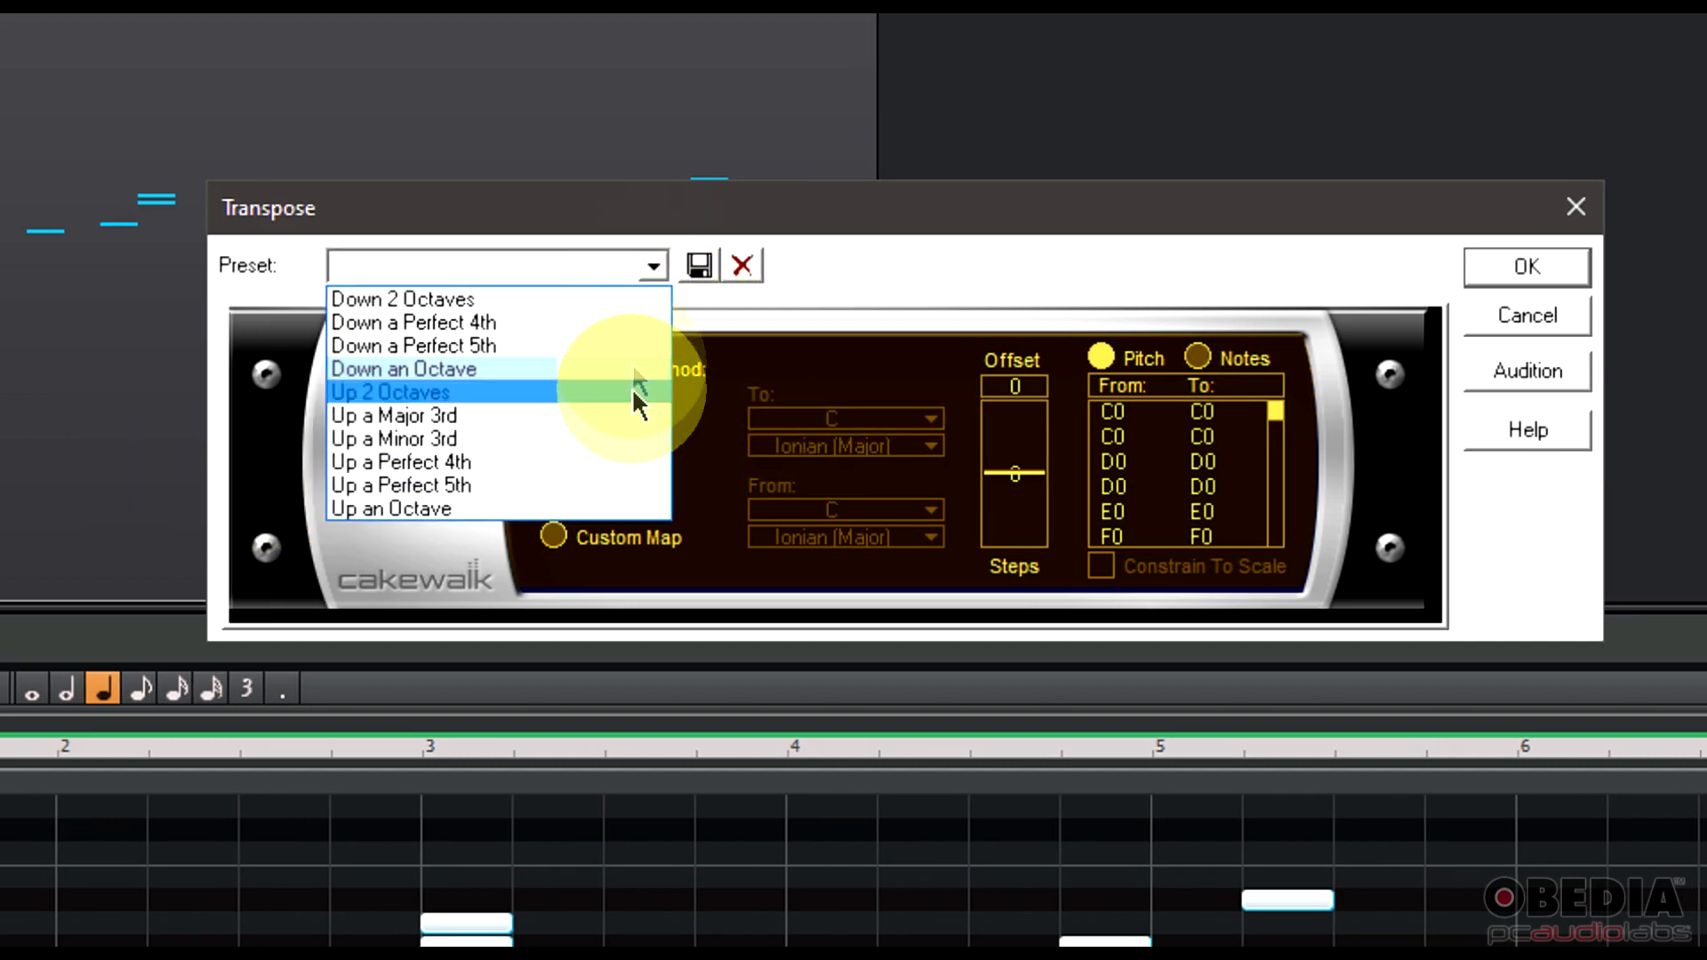
mouse_move(610, 462)
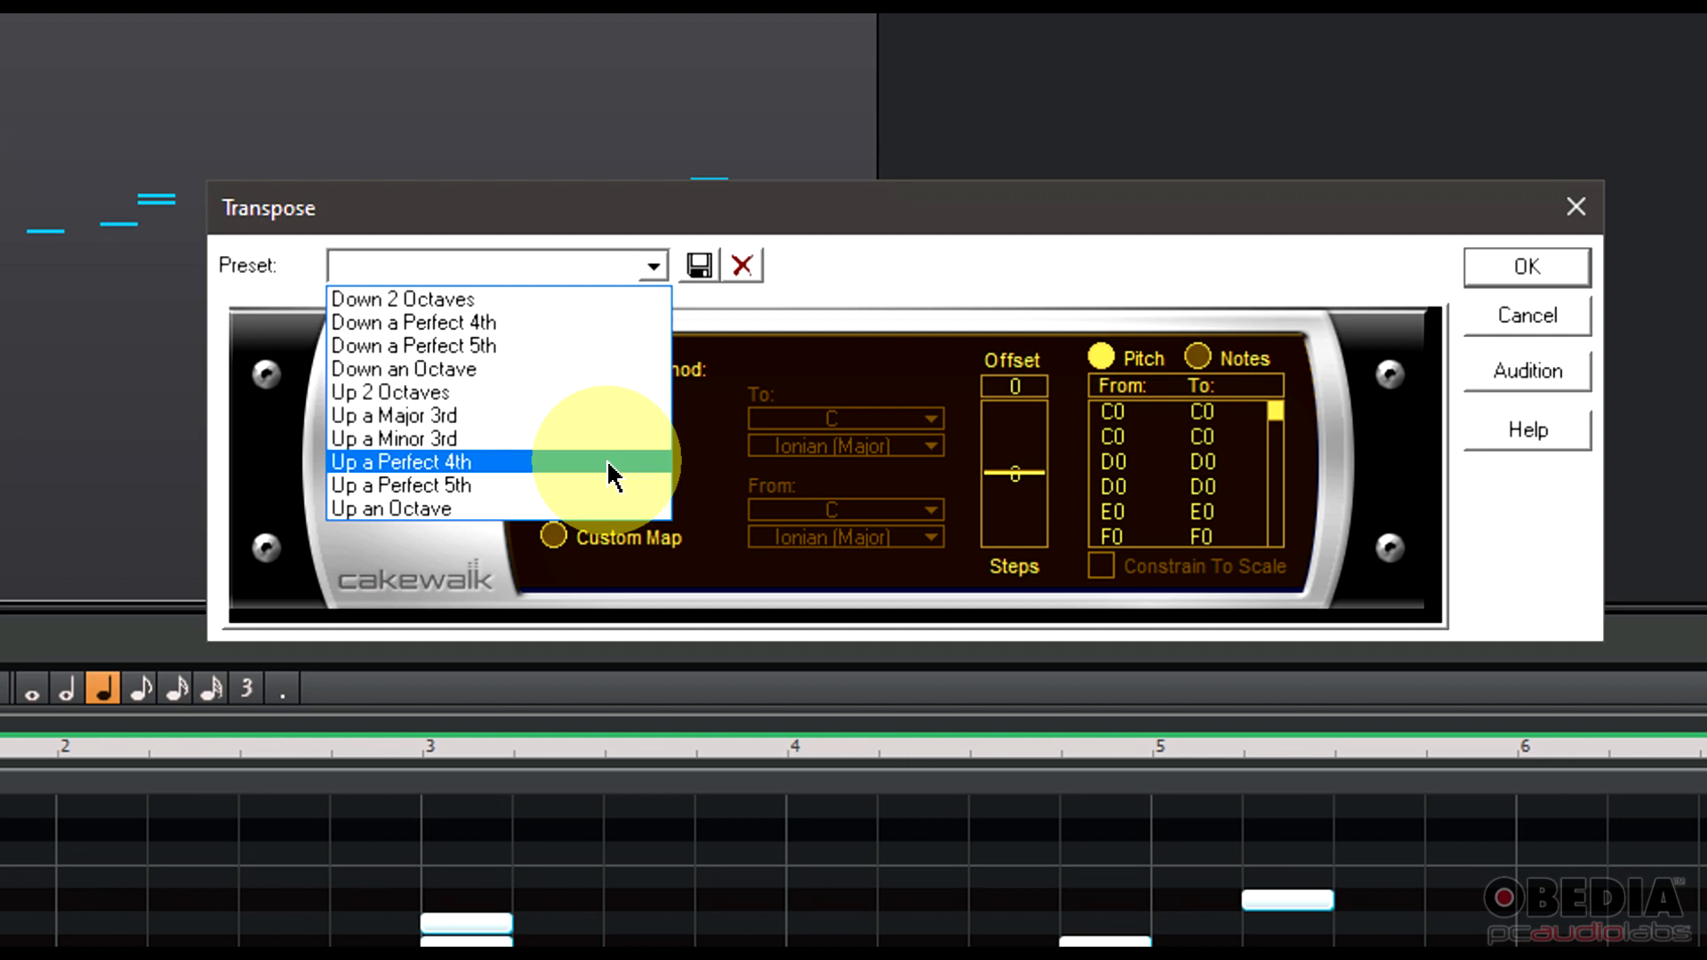
mouse_move(608, 466)
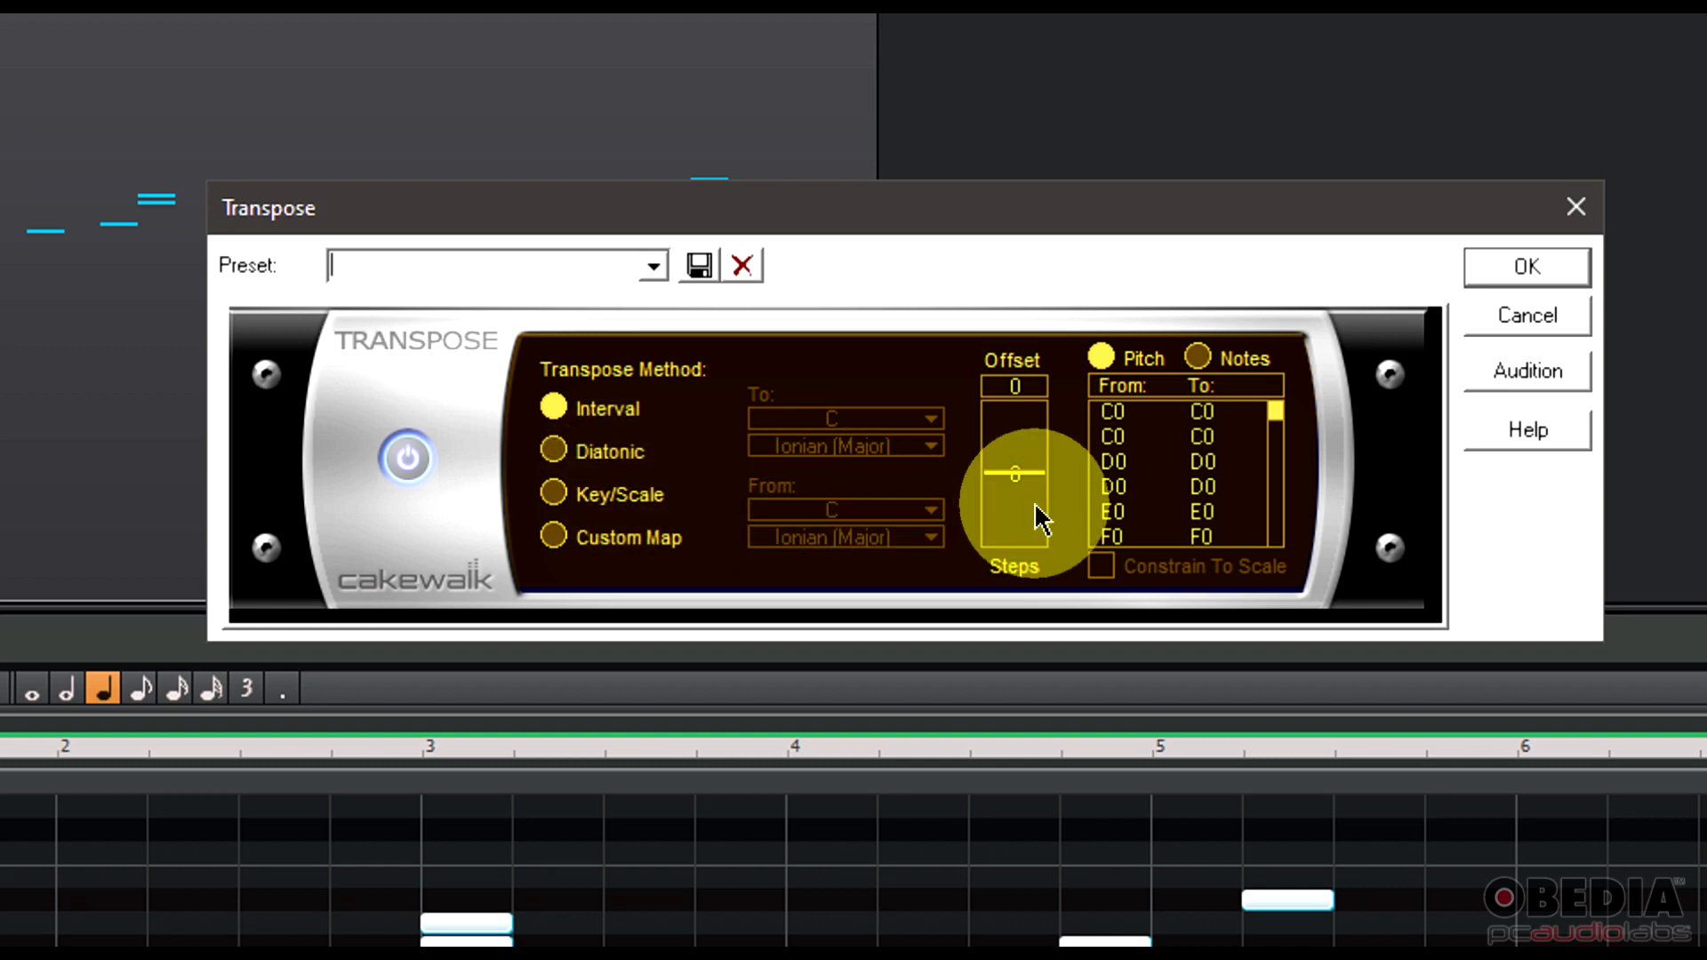
mouse_move(629, 470)
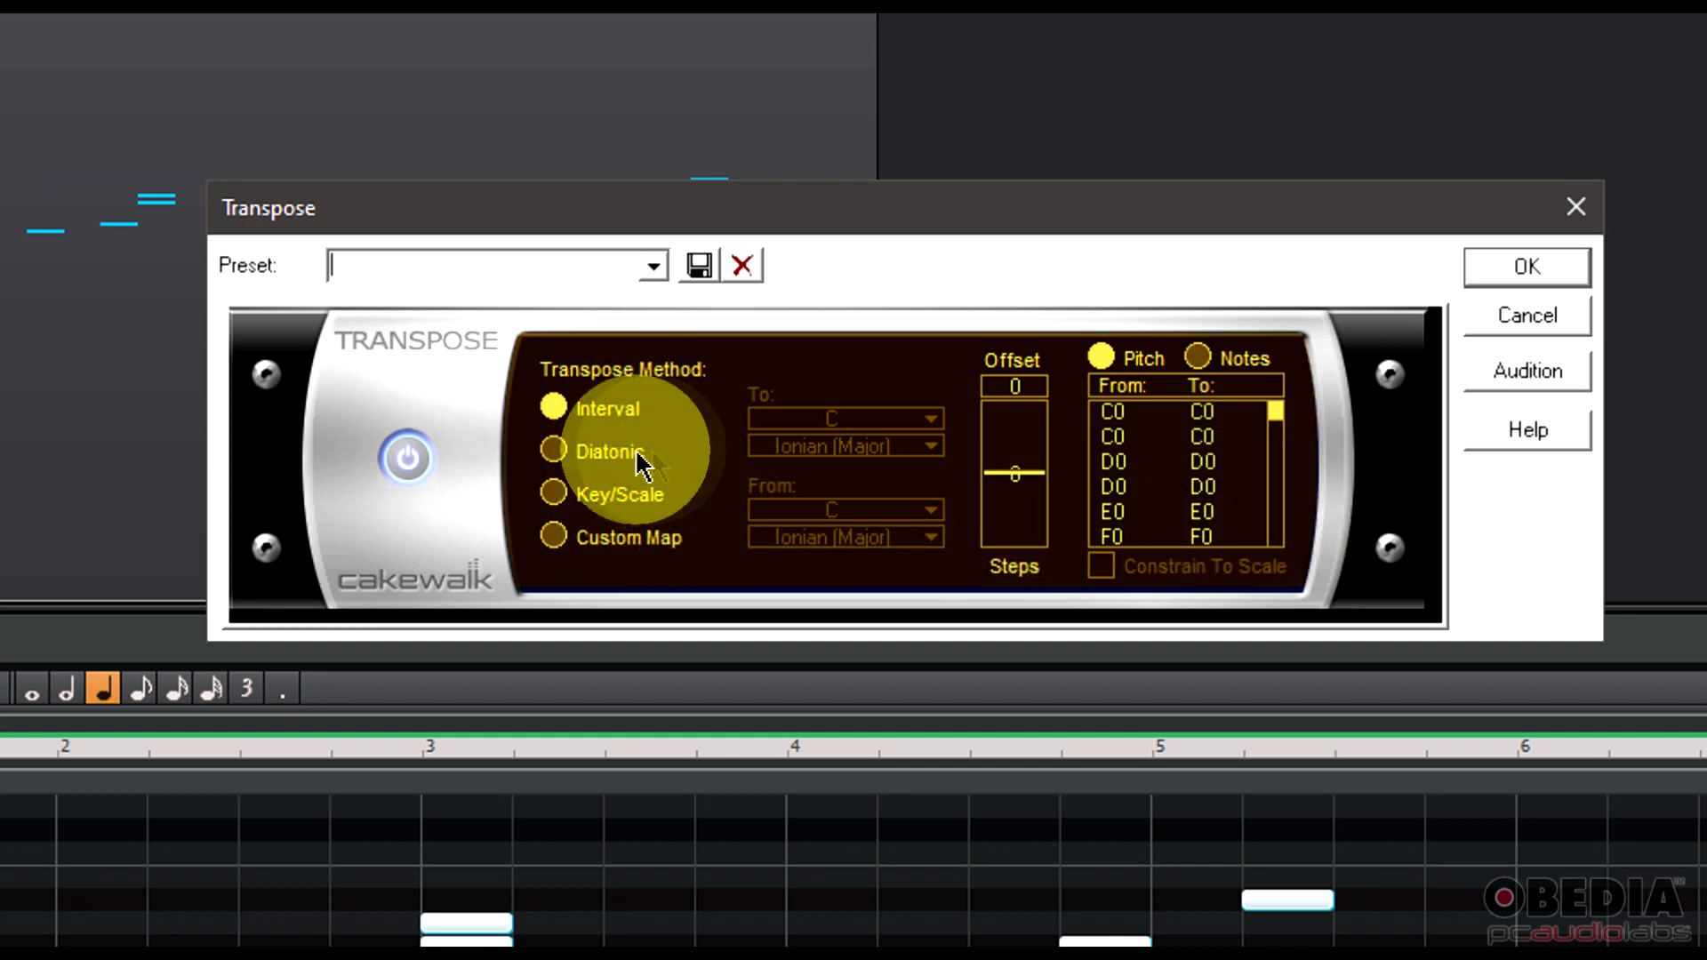
click(553, 450)
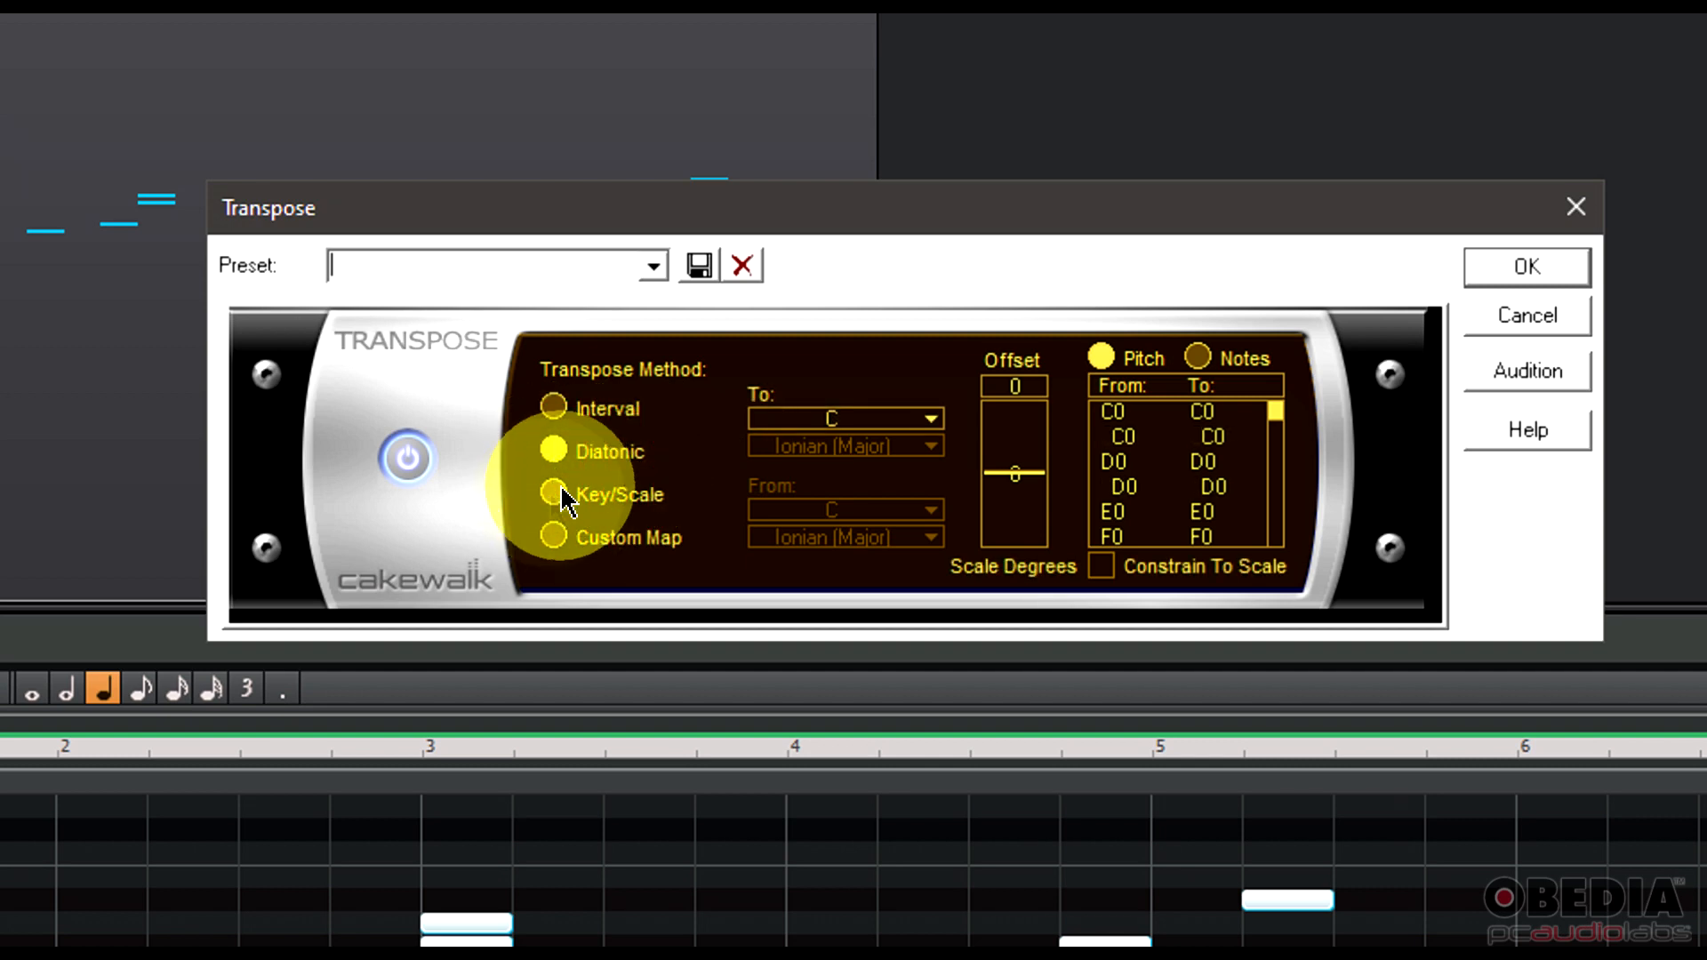
click(553, 494)
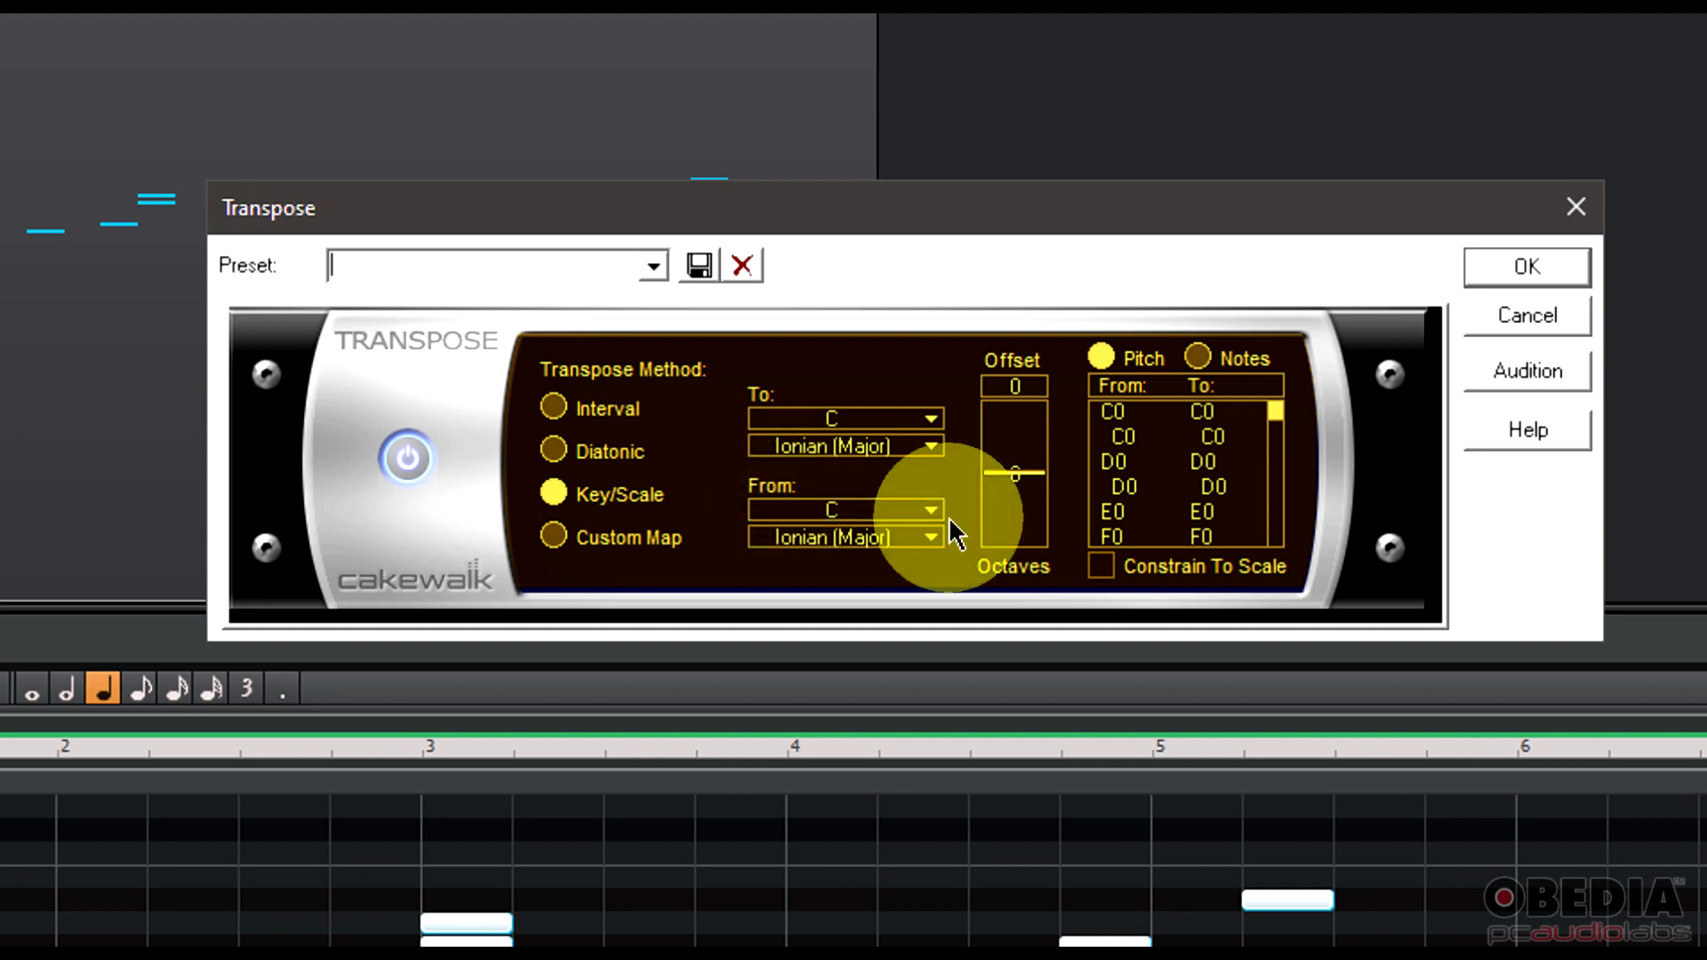
mouse_move(882, 447)
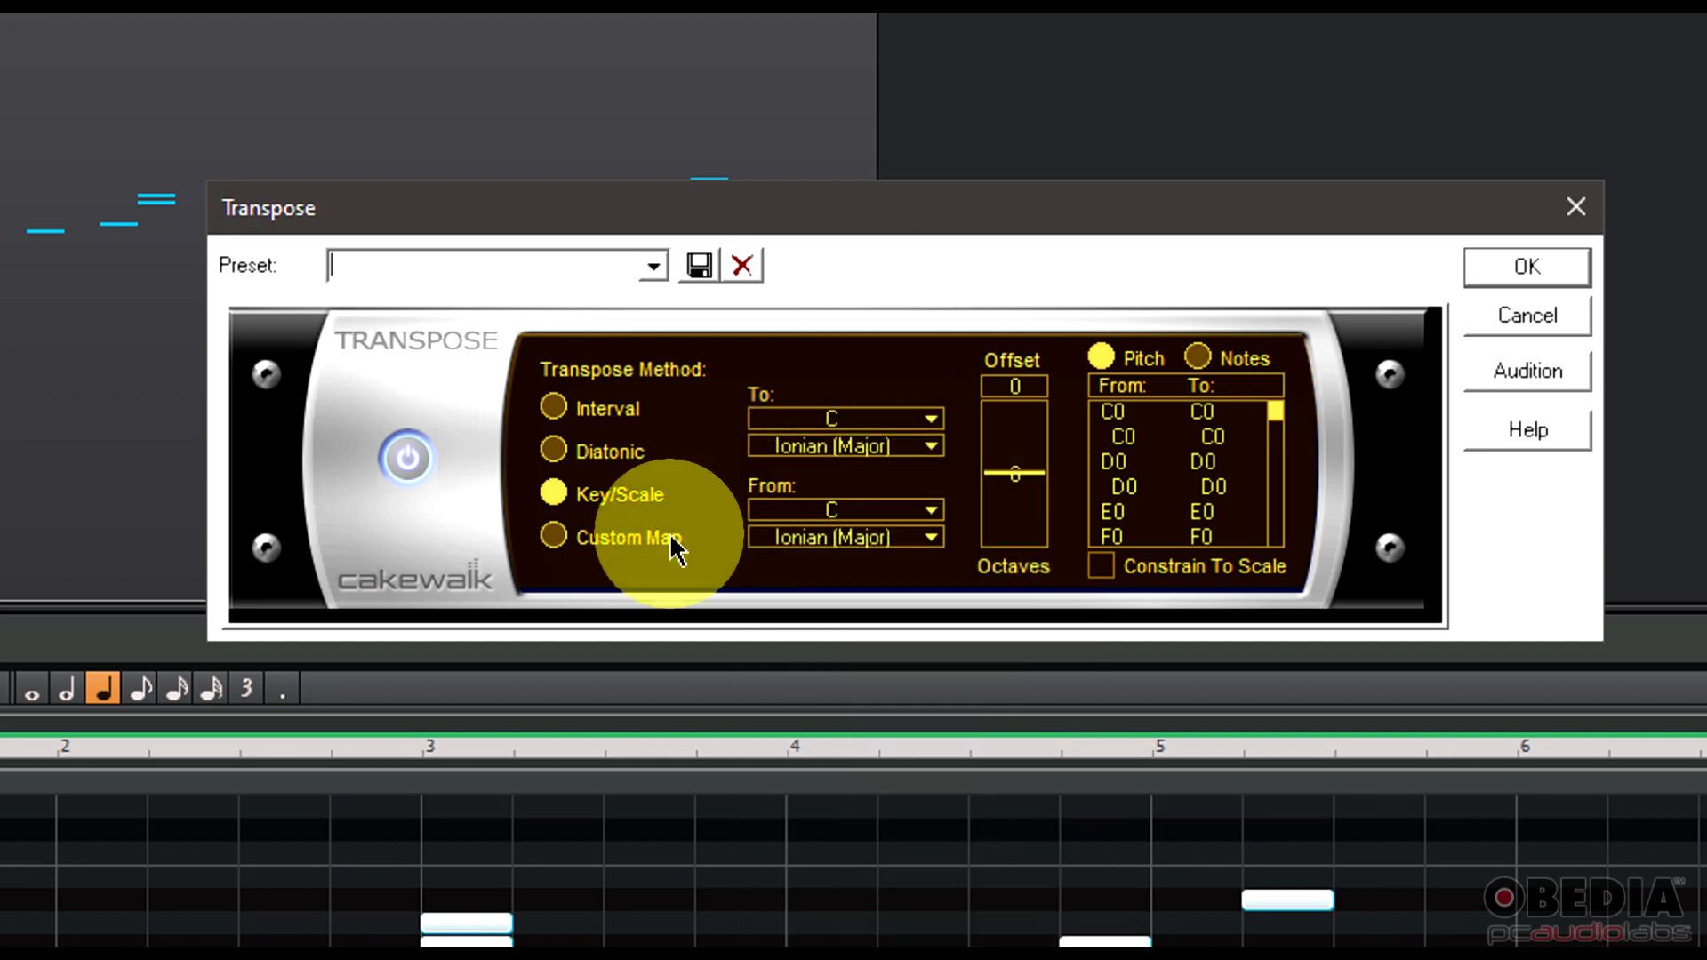
mouse_move(1017, 457)
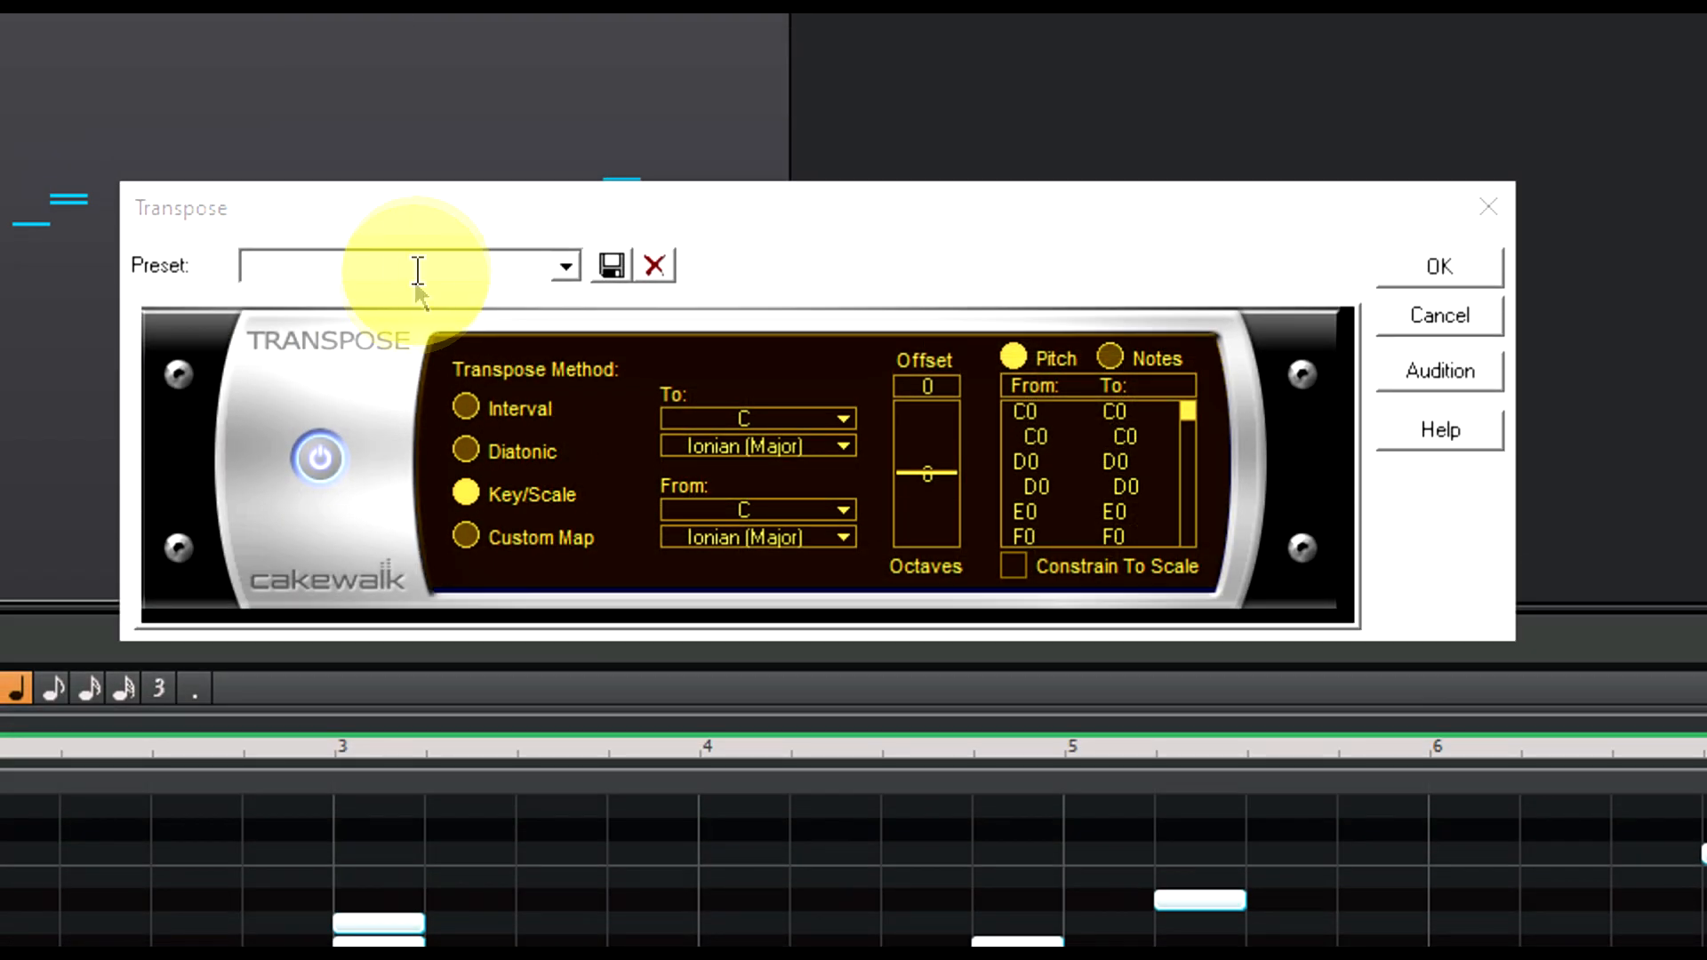
Load the Up an Octave preset, giving a 12-step Interval offset.
click(564, 265)
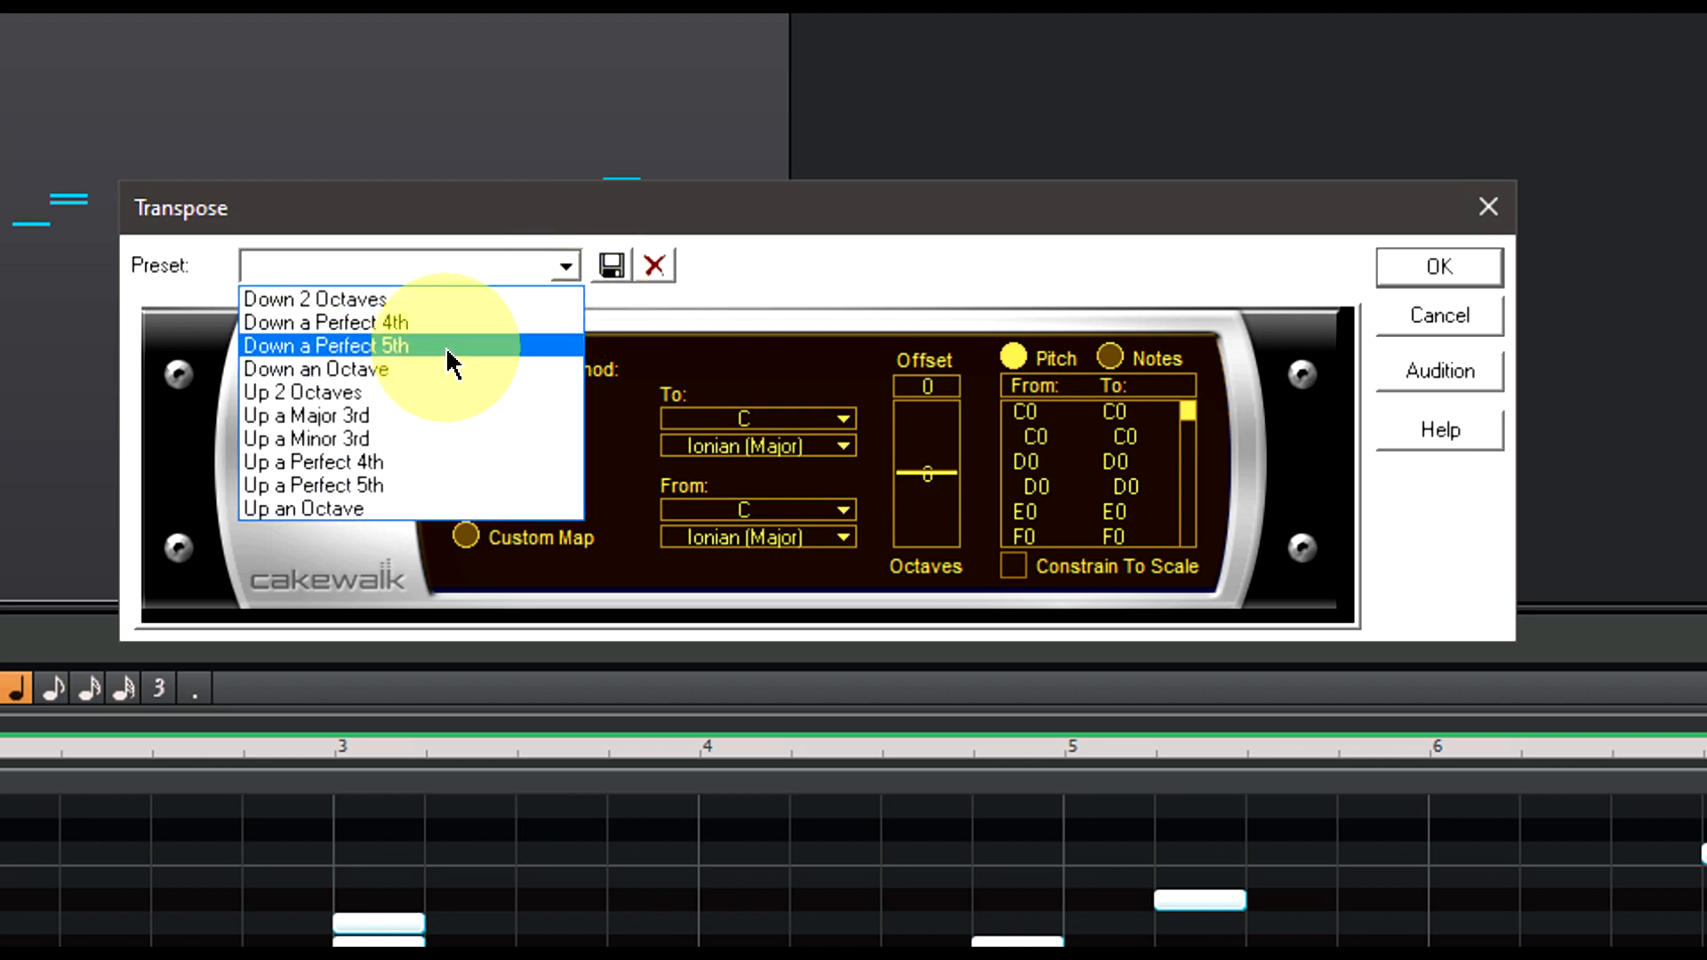
mouse_move(411, 370)
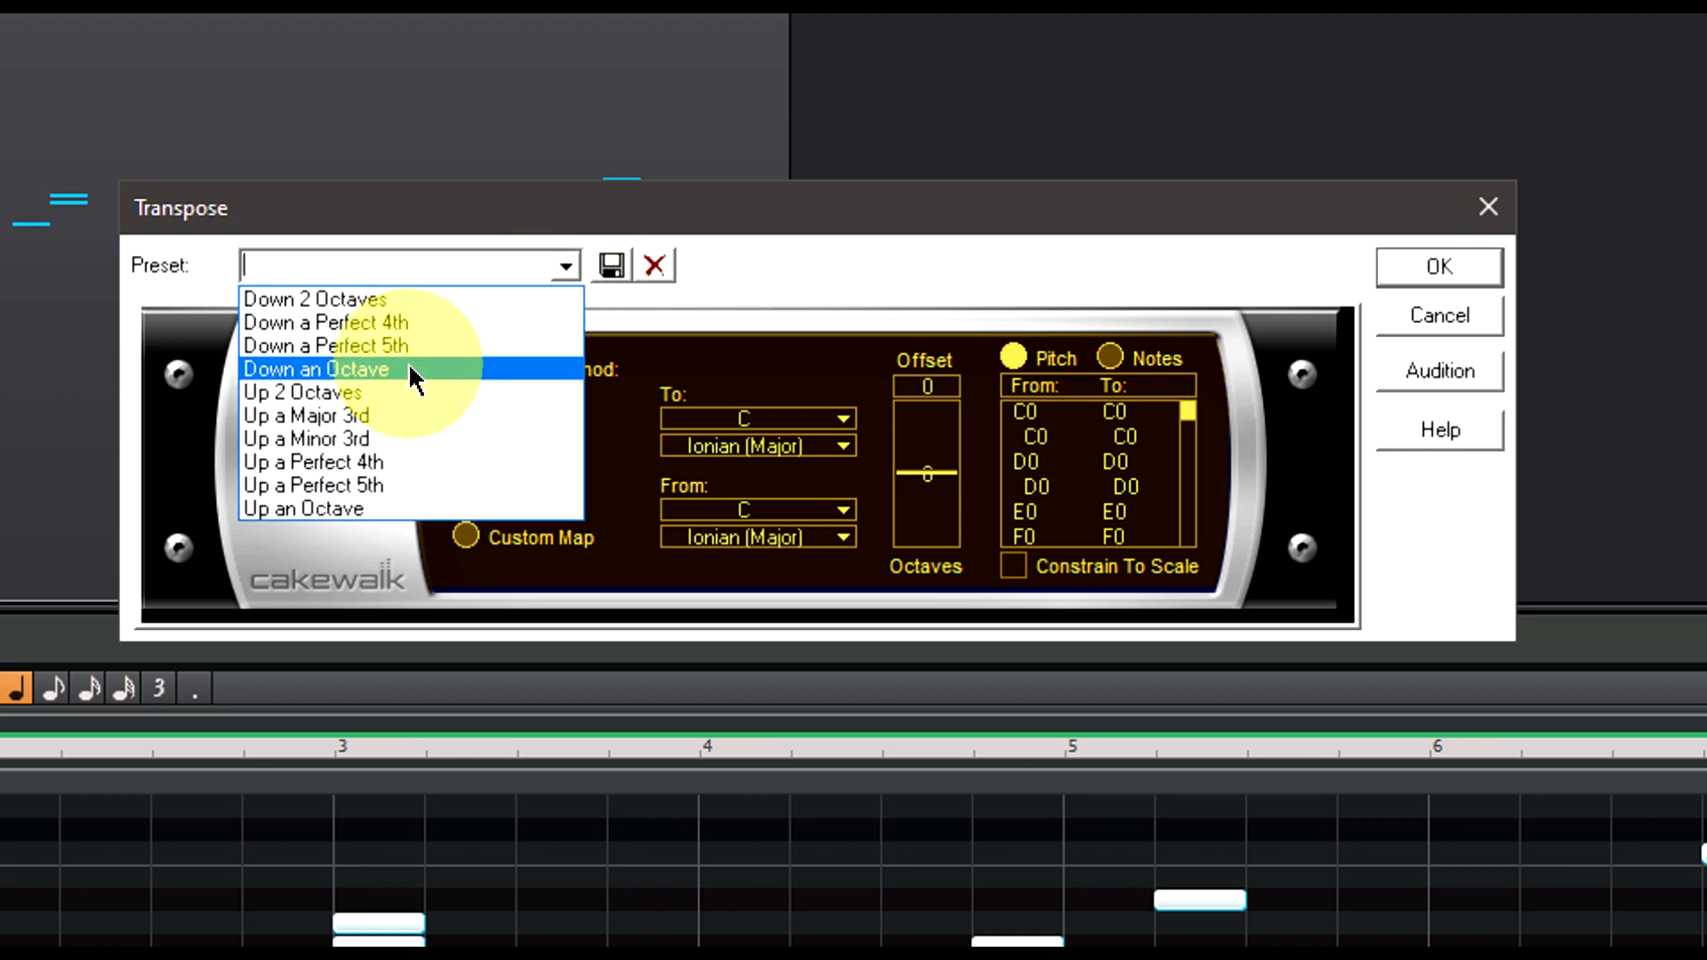
mouse_move(404, 391)
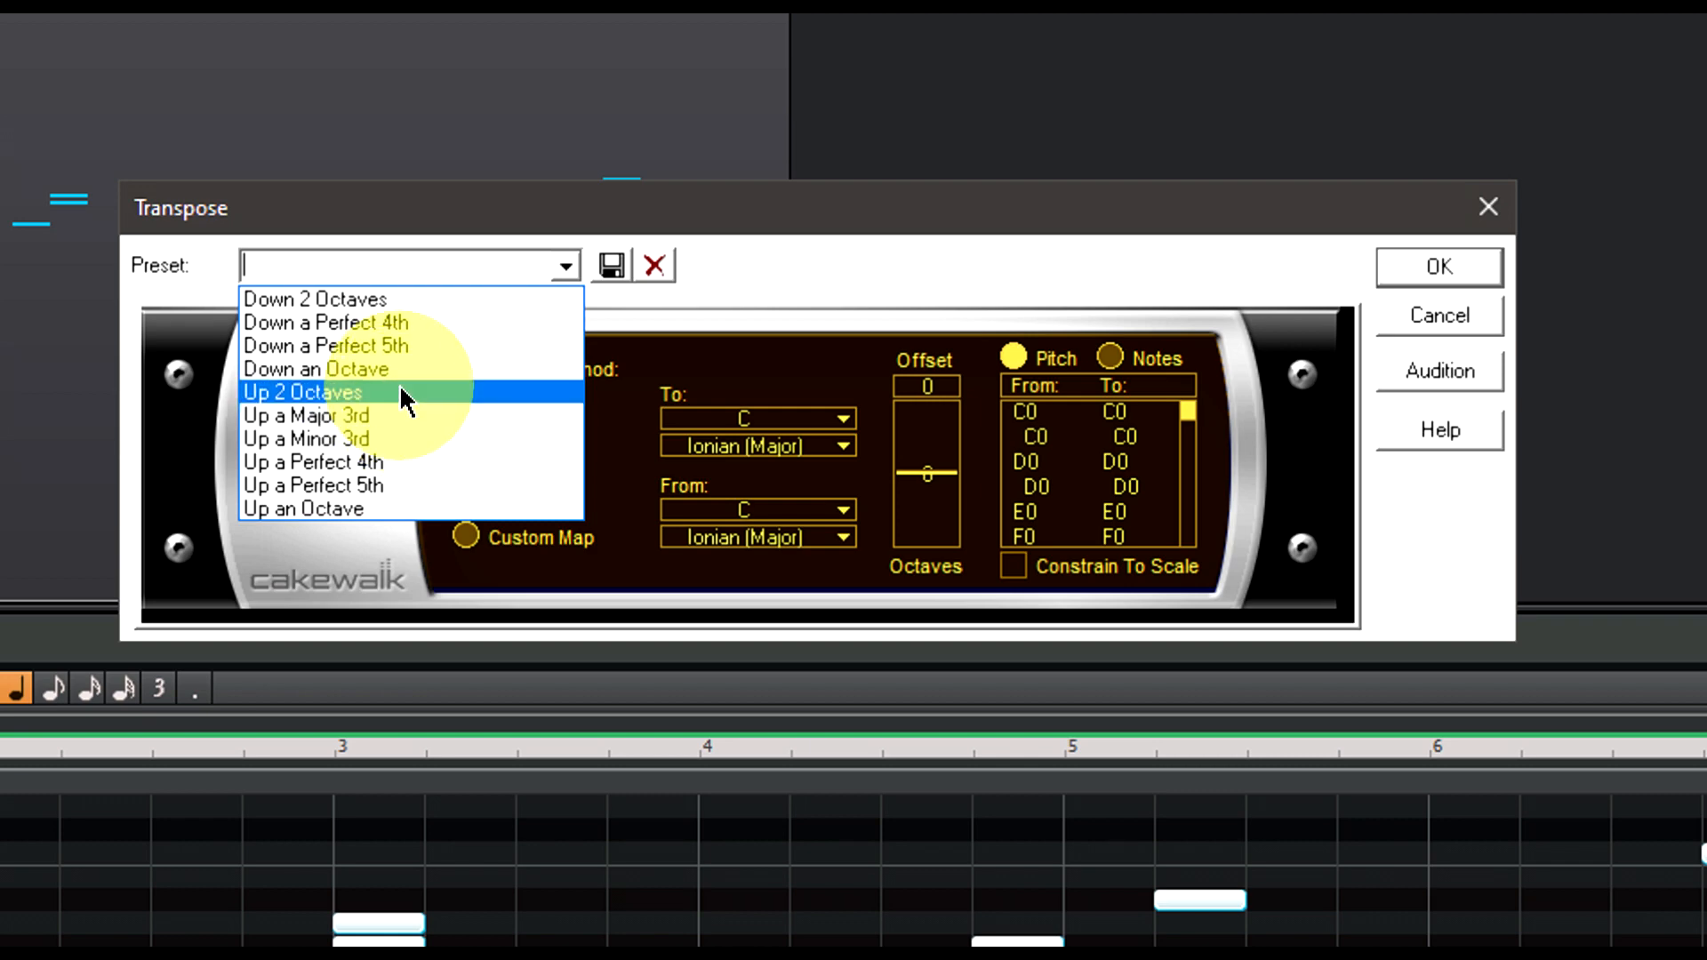
click(304, 509)
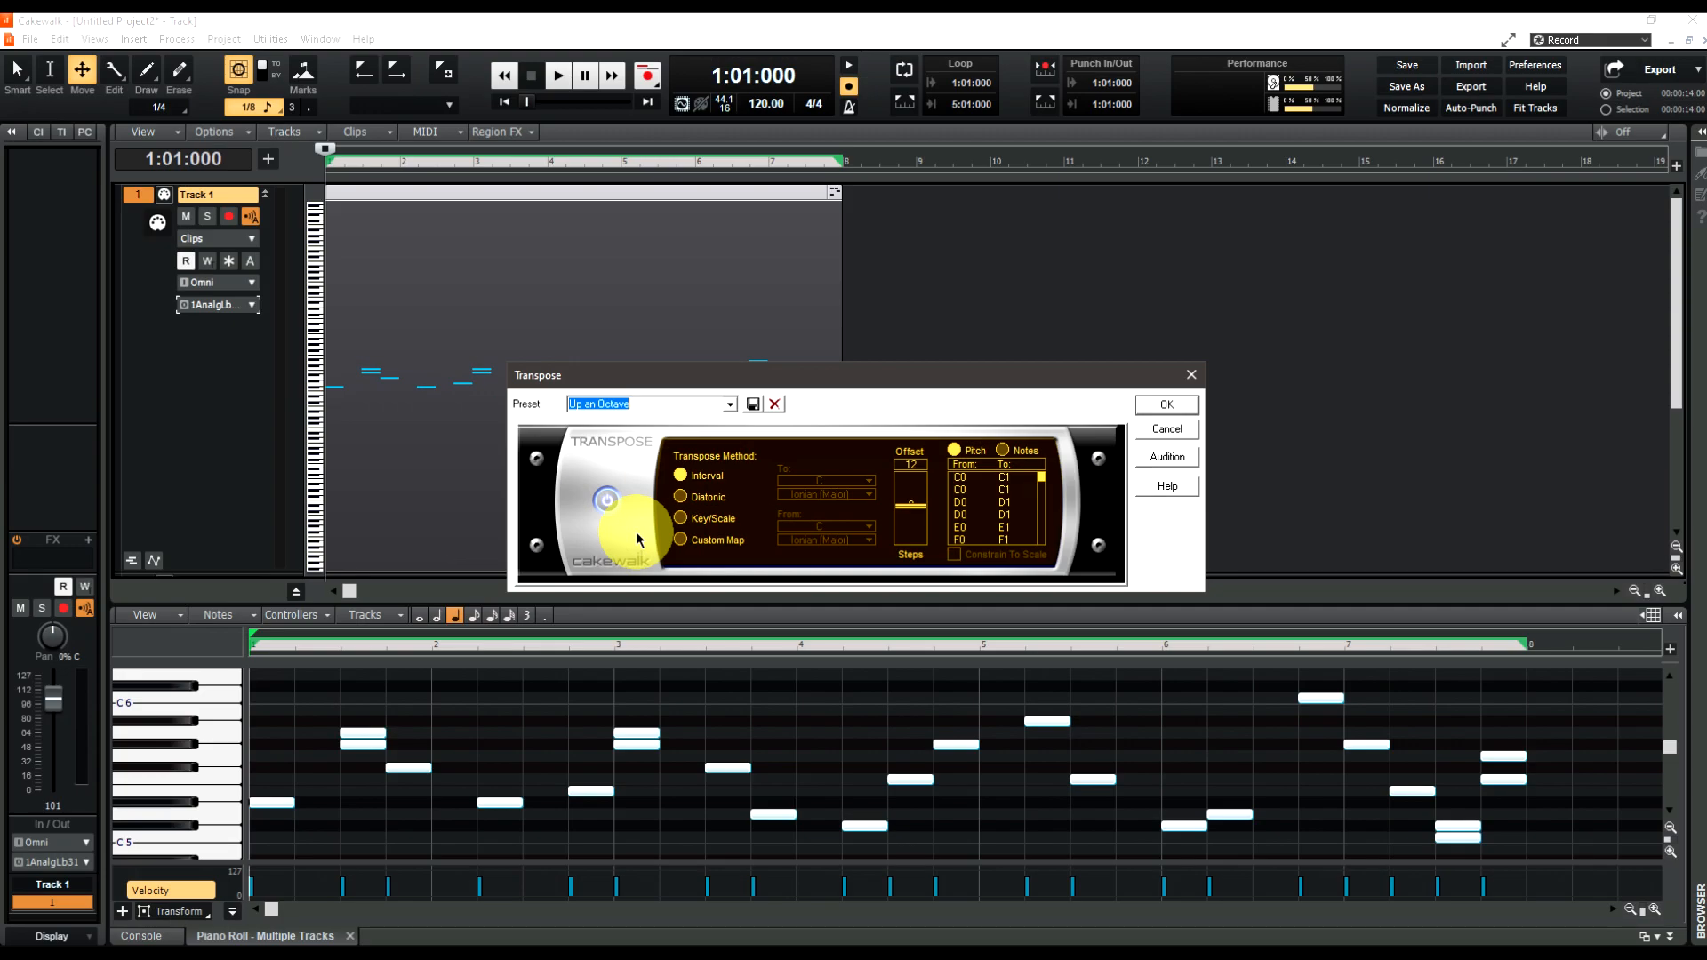
Confirm the Transpose dialog with OK and play back the octave-higher melody twice.
click(1162, 404)
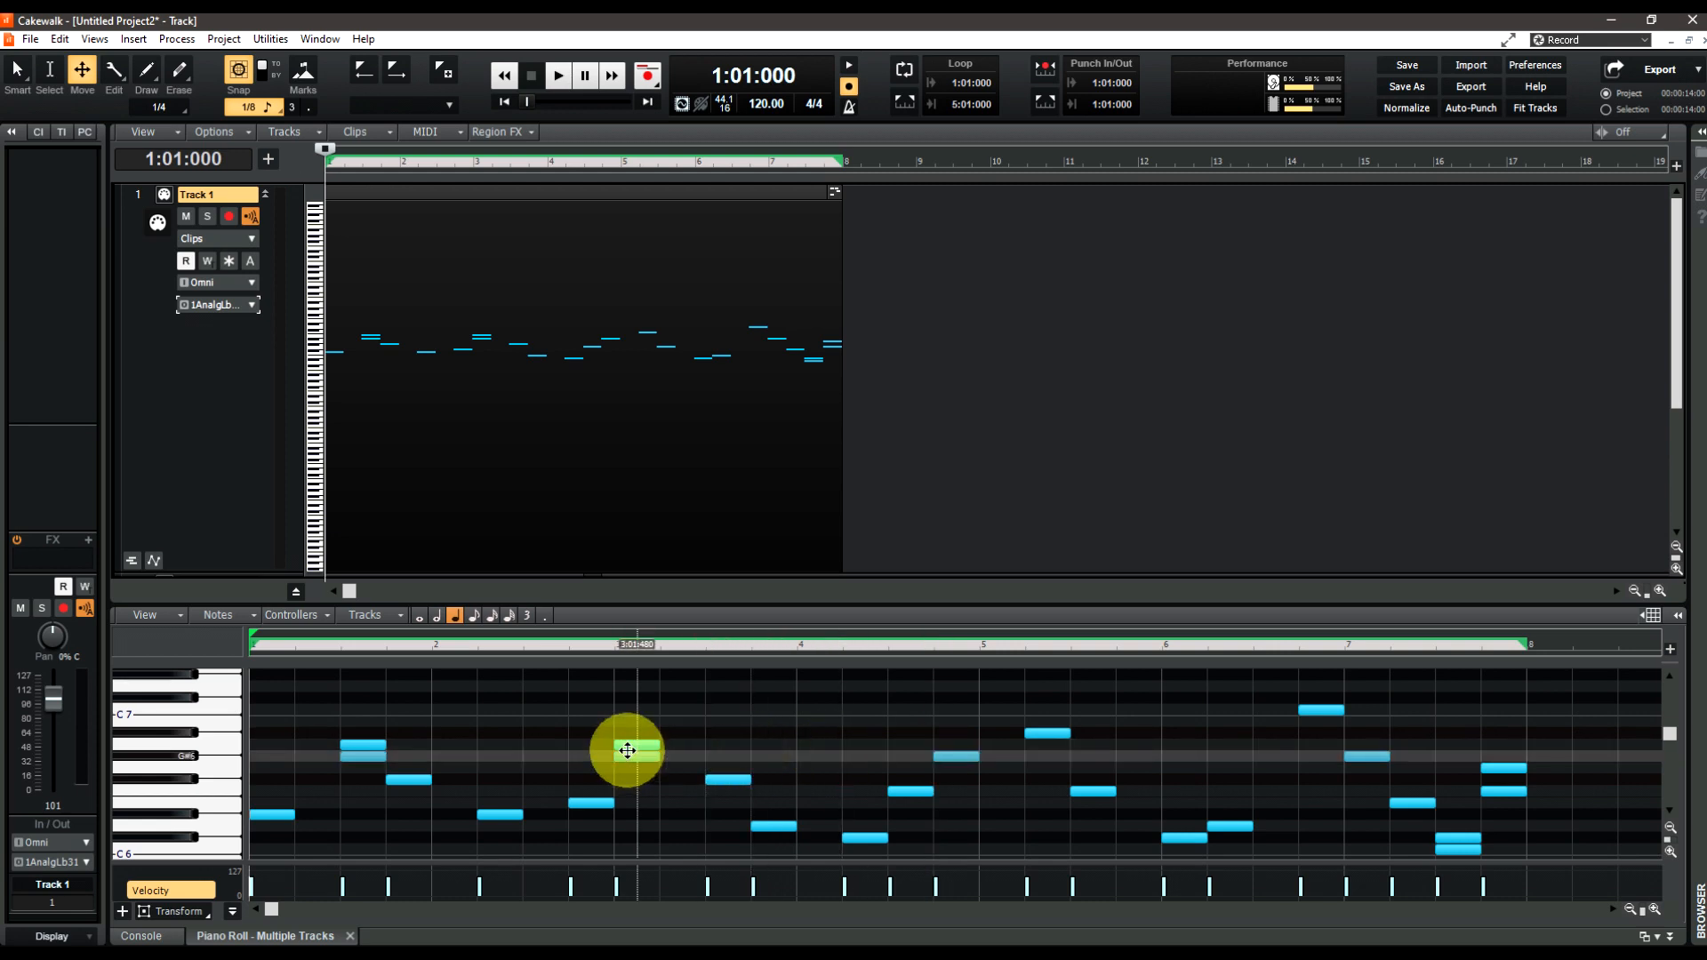
click(557, 75)
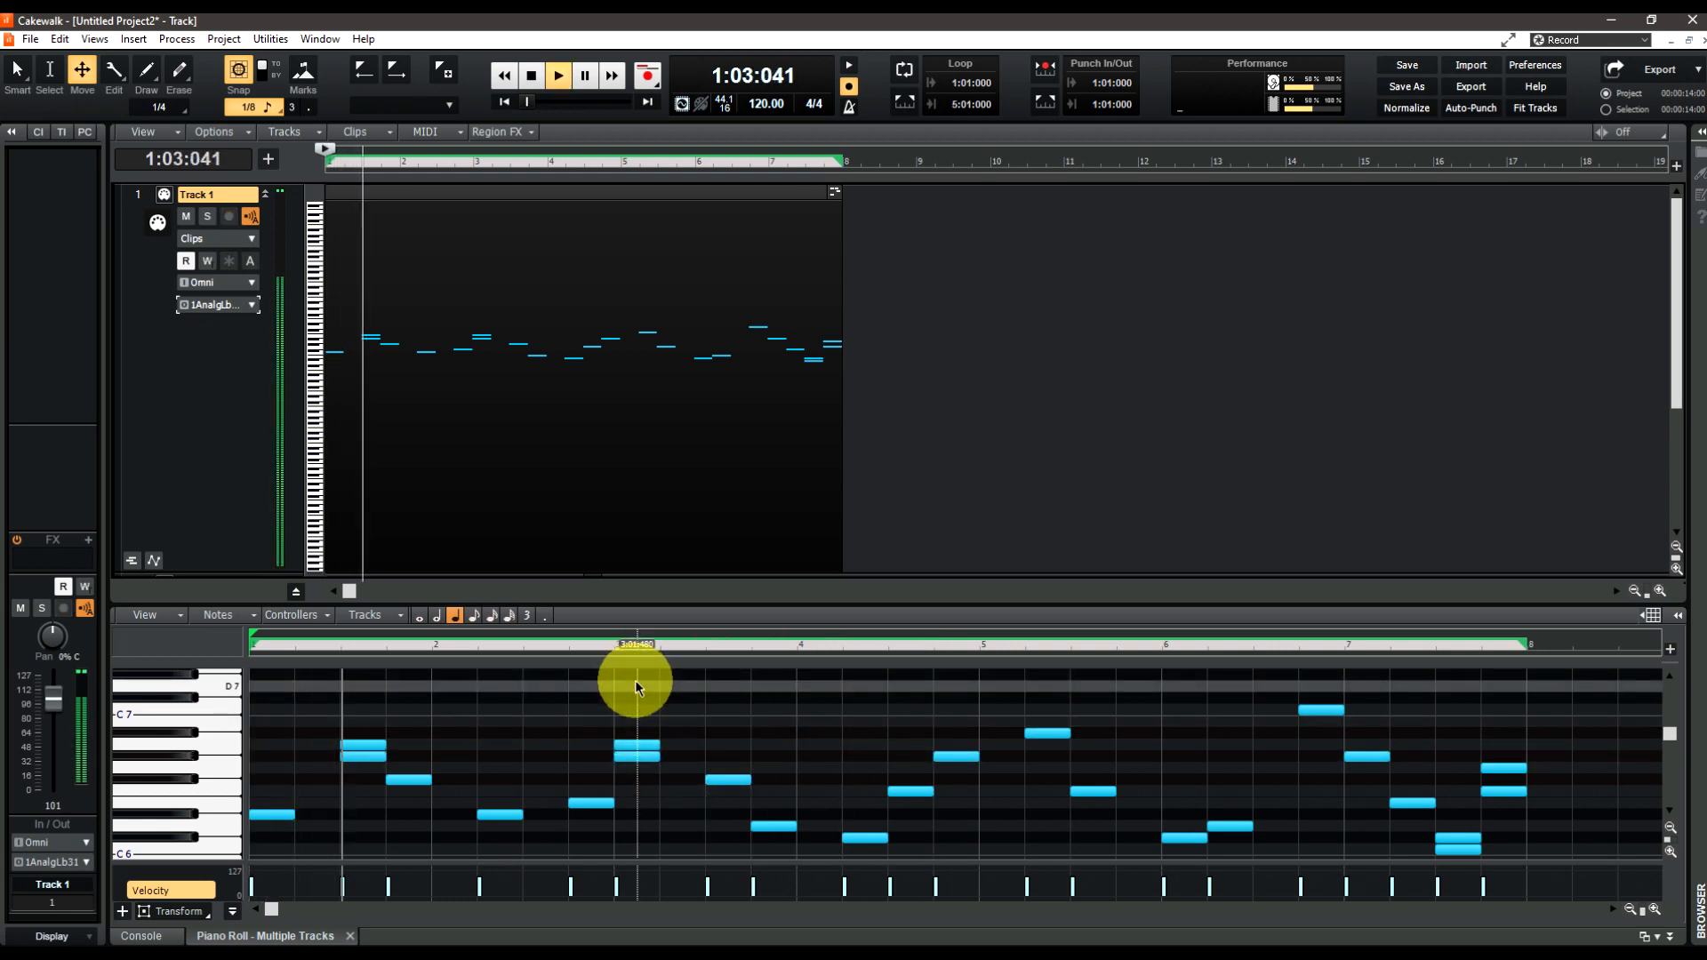
click(530, 74)
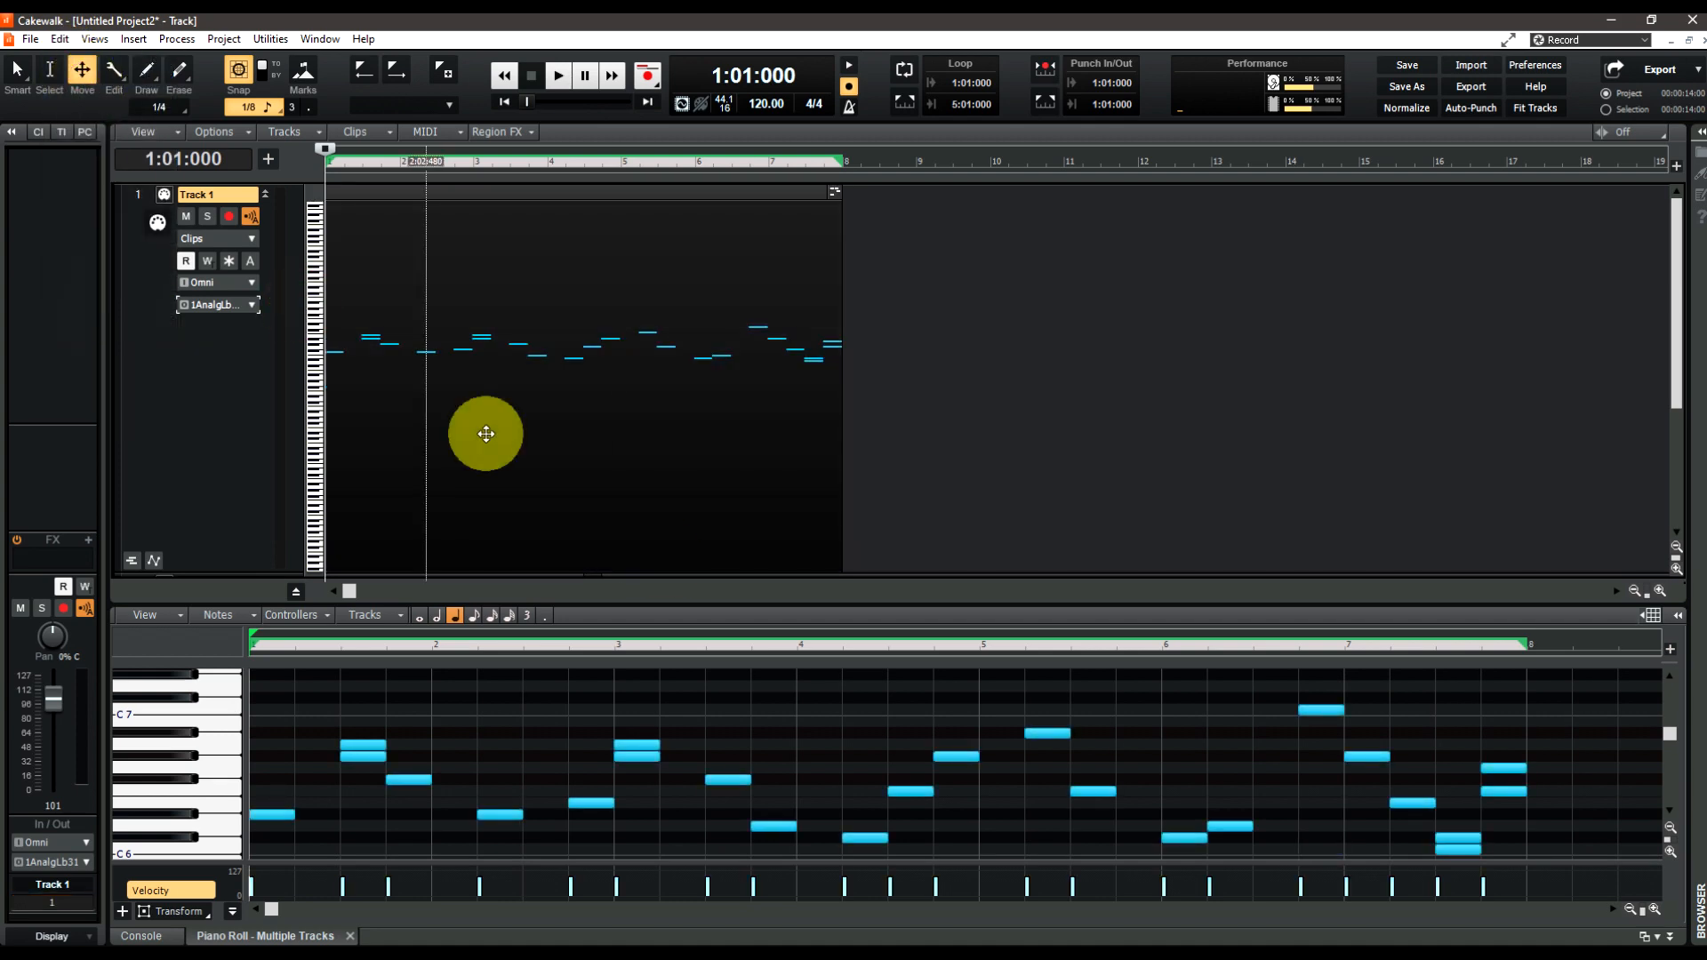
click(557, 74)
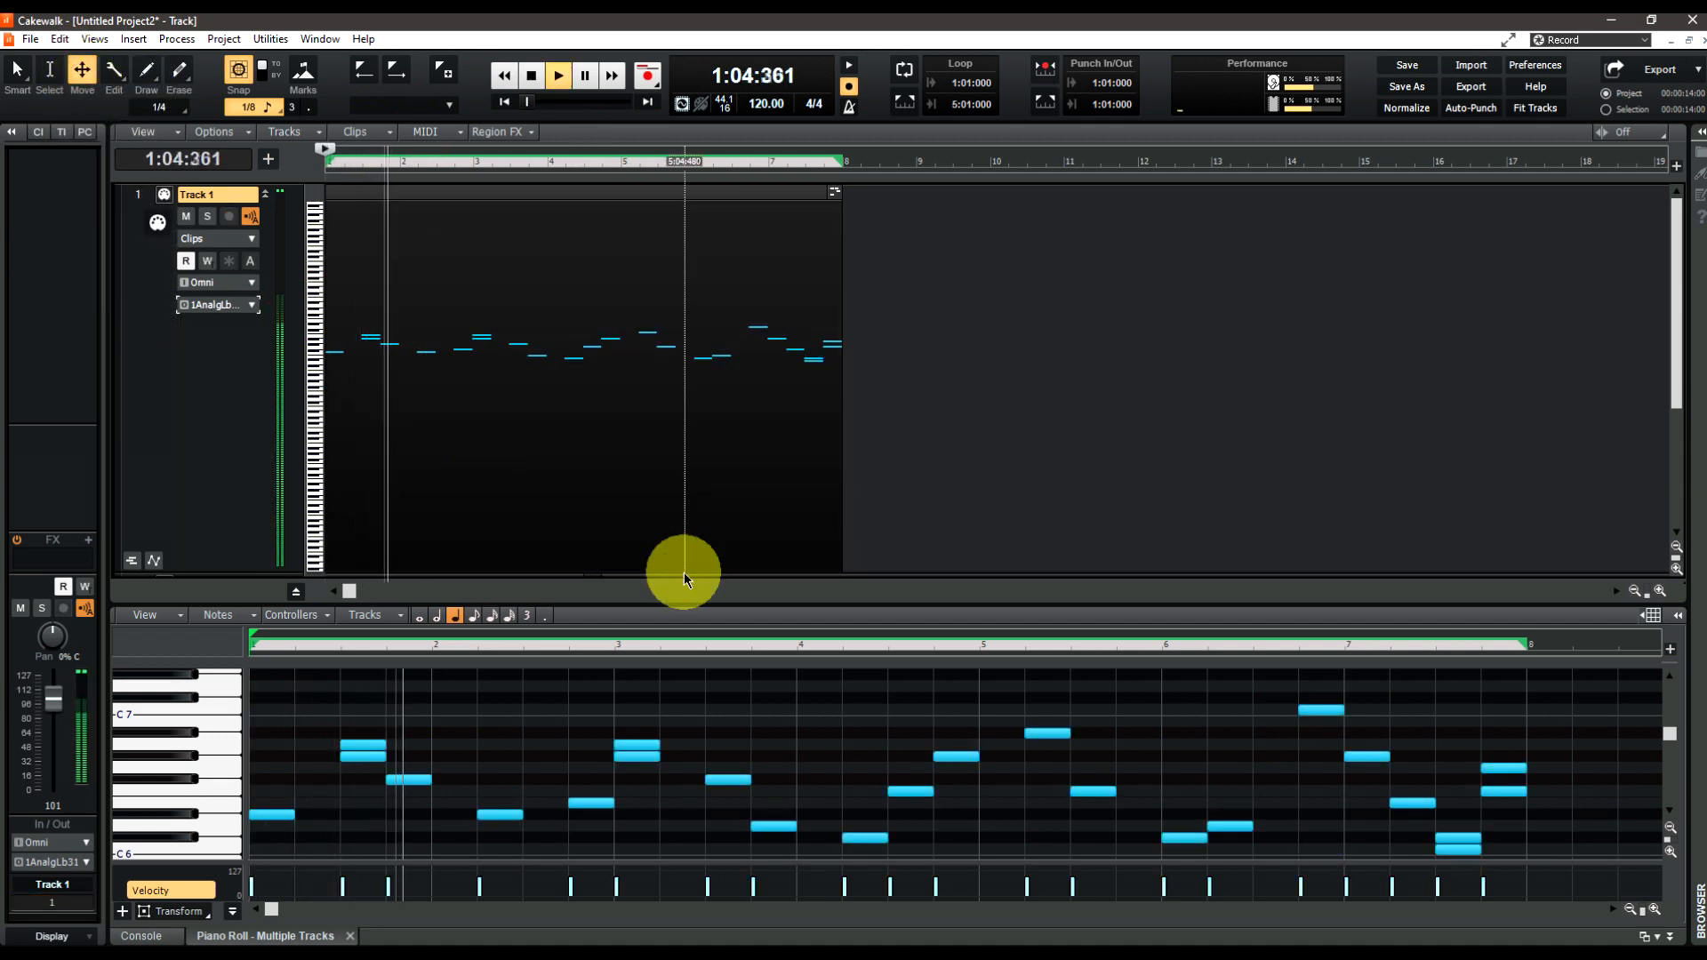
click(556, 75)
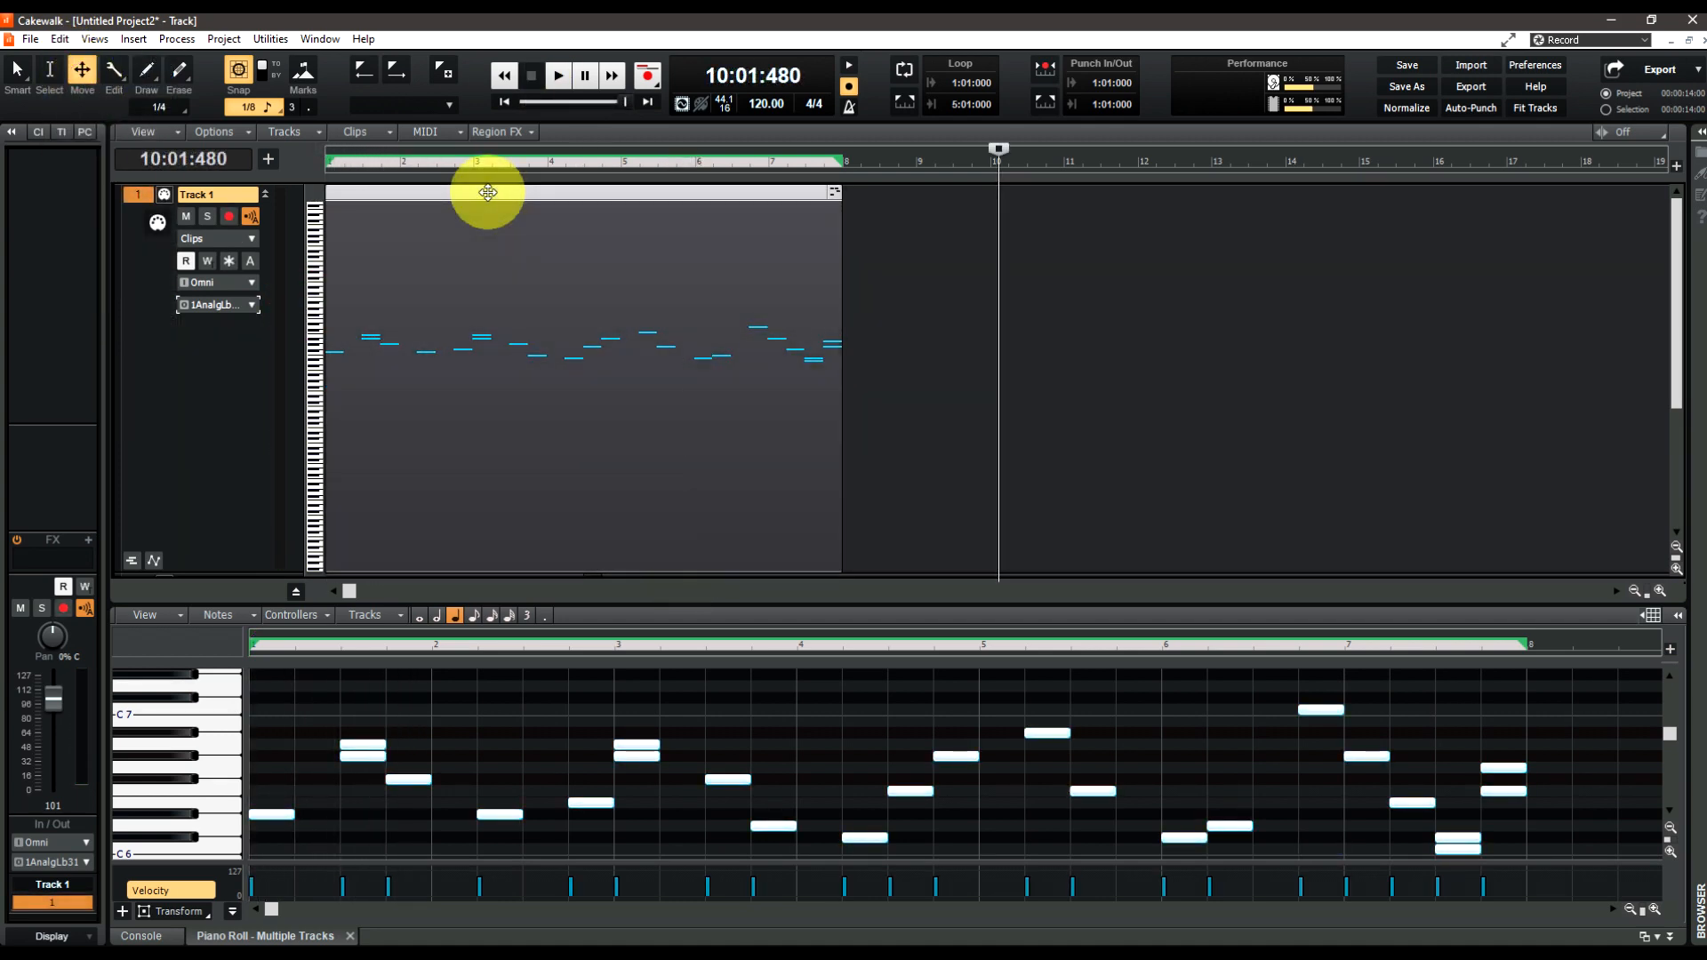